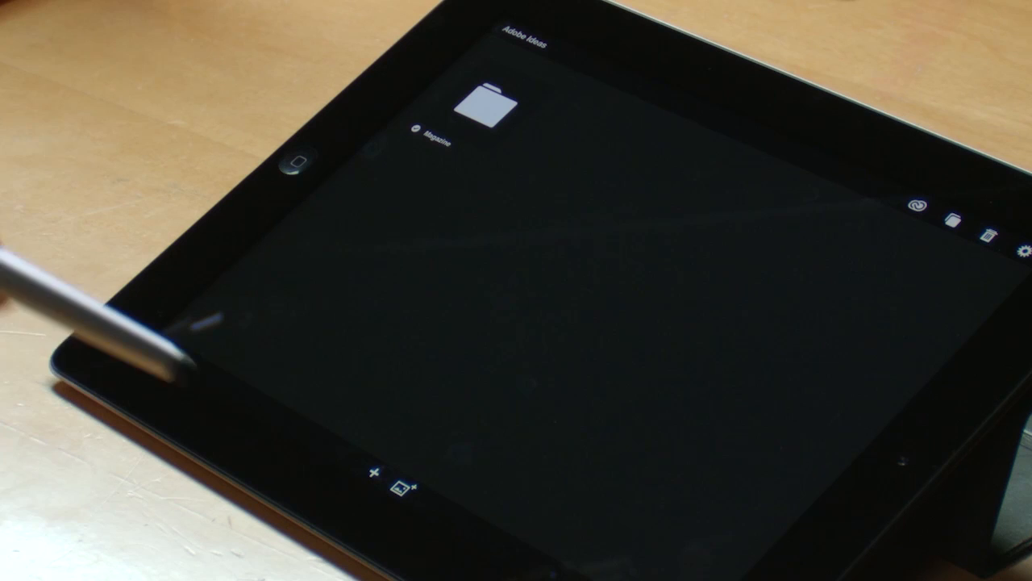
Show the New From sources — Creative Cloud, Photo Library, Camera, Google, Flickr
click(403, 487)
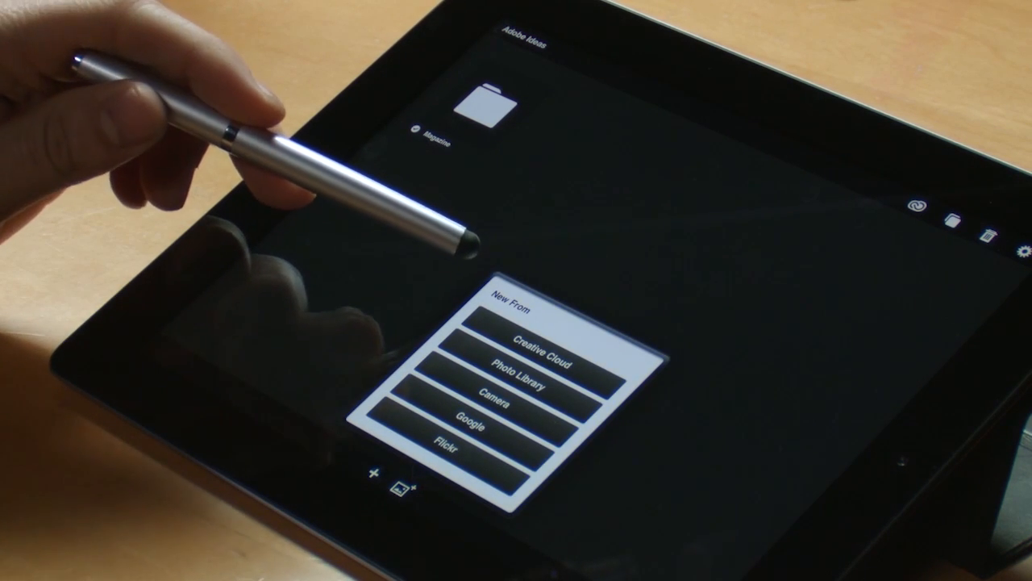
mouse_move(451, 258)
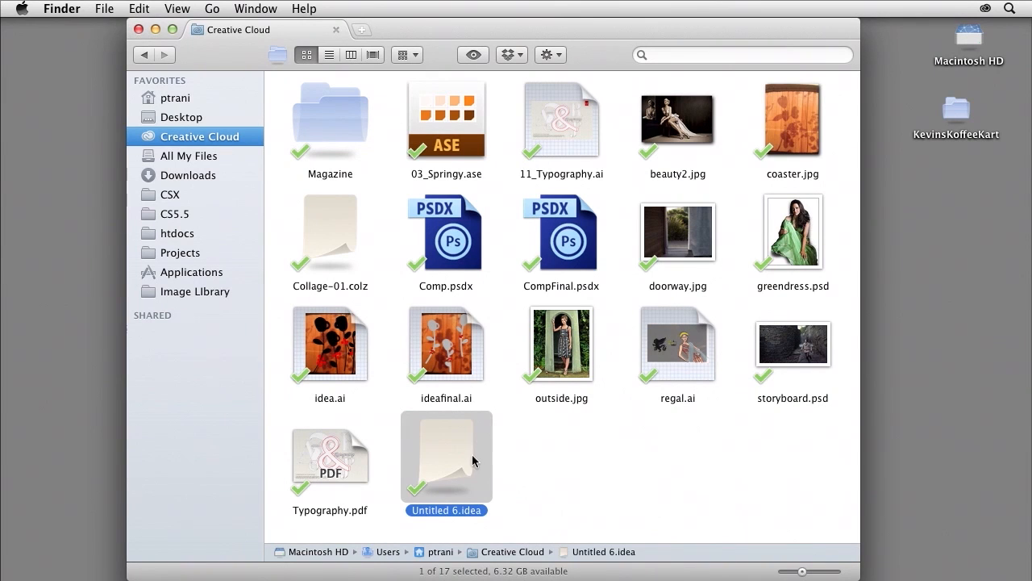
Select CompFinal.psdx, then the synced Untitled 6.idea sketch in the Creative Cloud folder
click(561, 234)
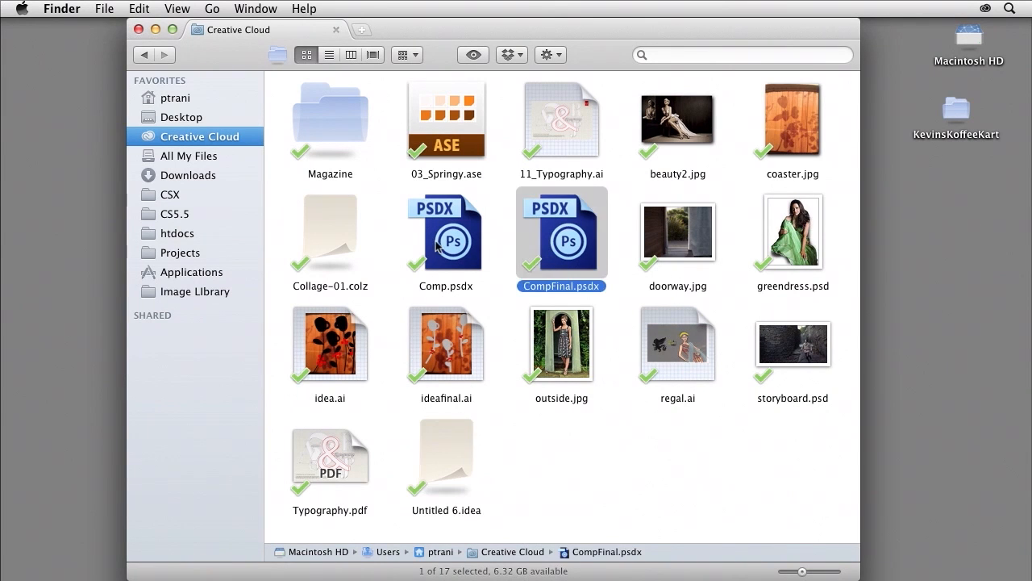
click(445, 458)
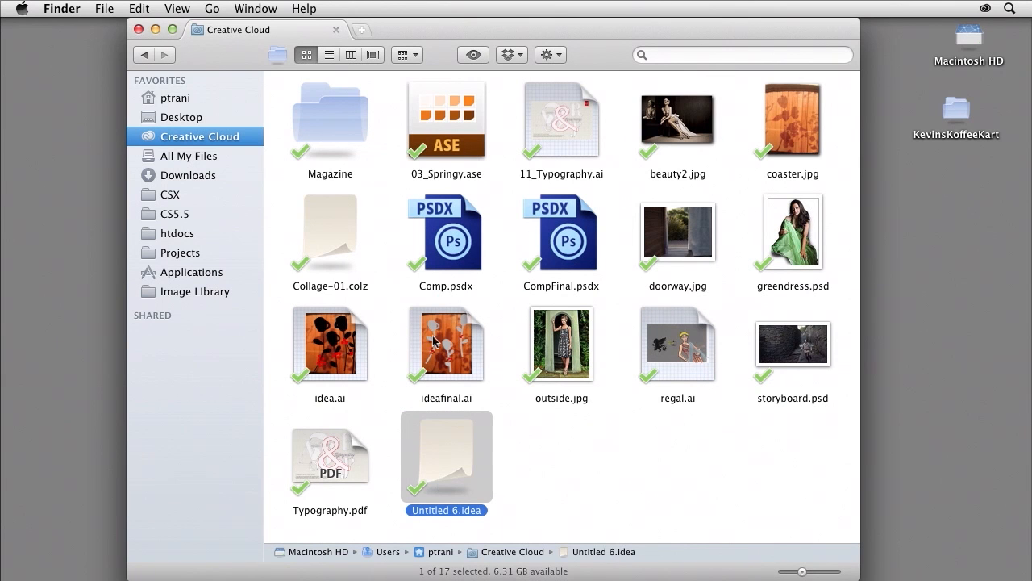
mouse_move(432, 448)
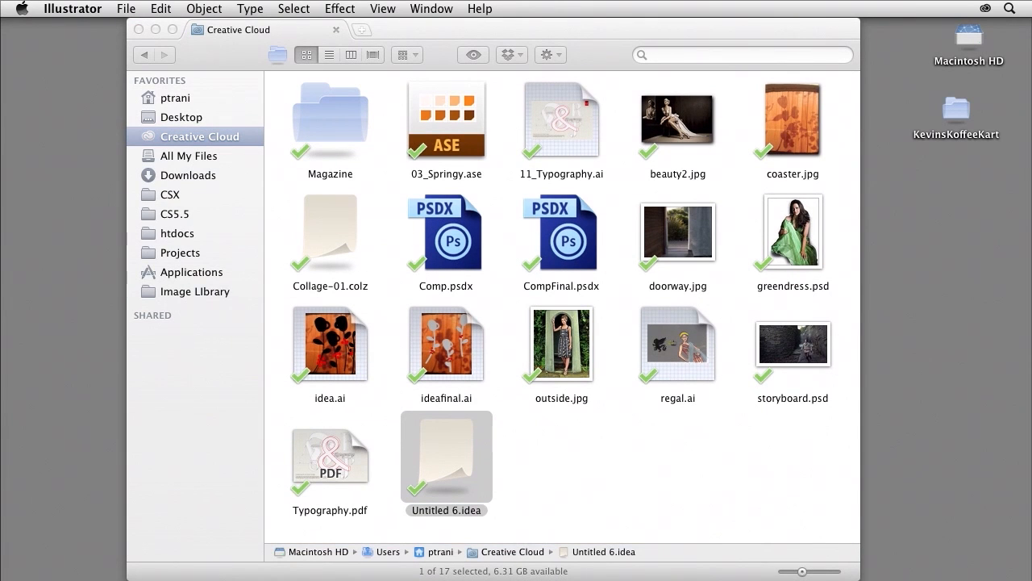
Open Untitled 6.idea in Illustrator, showing the cup-and-leaves sketch
double_click(445, 459)
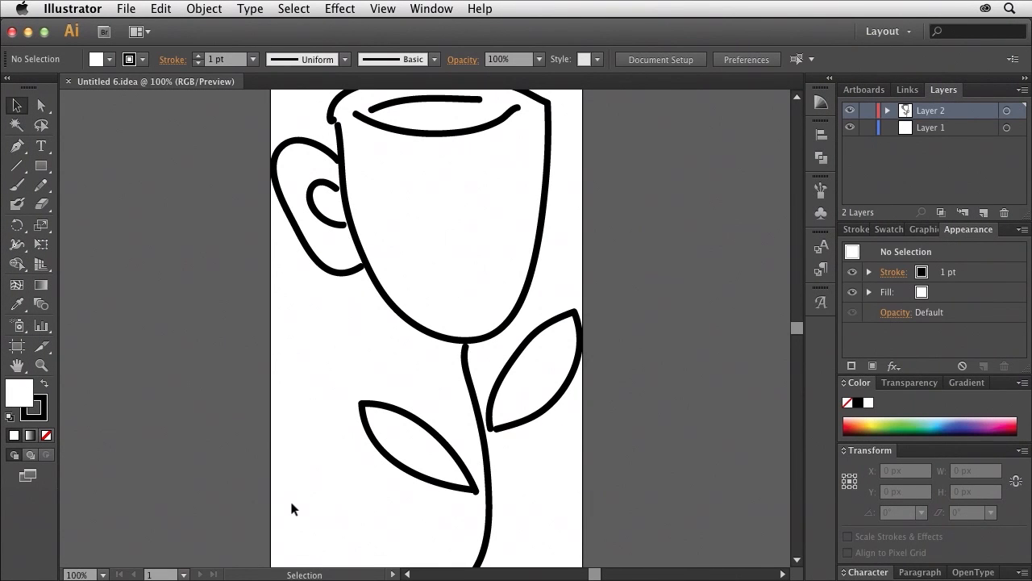
mouse_move(63, 96)
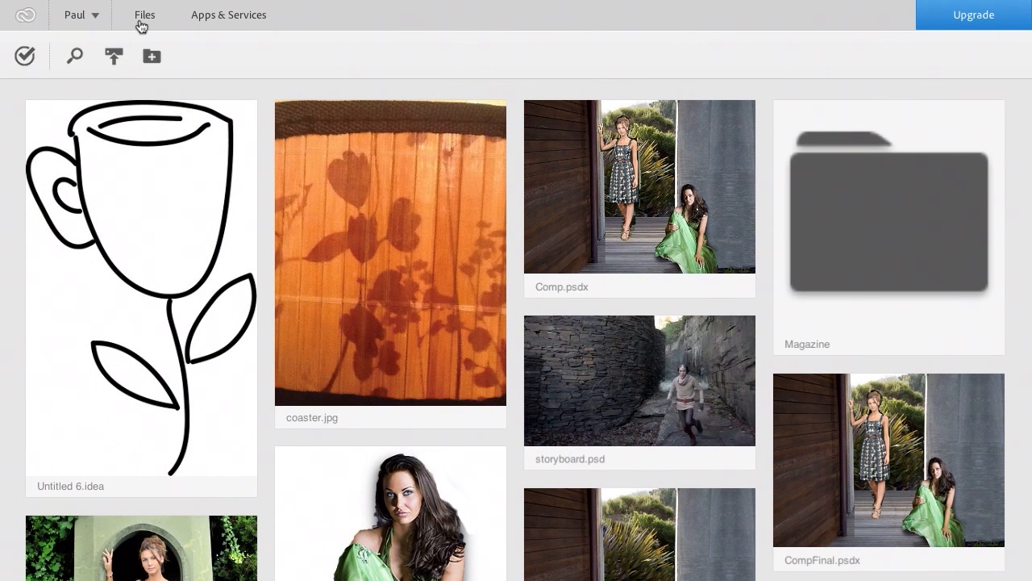
mouse_move(68, 504)
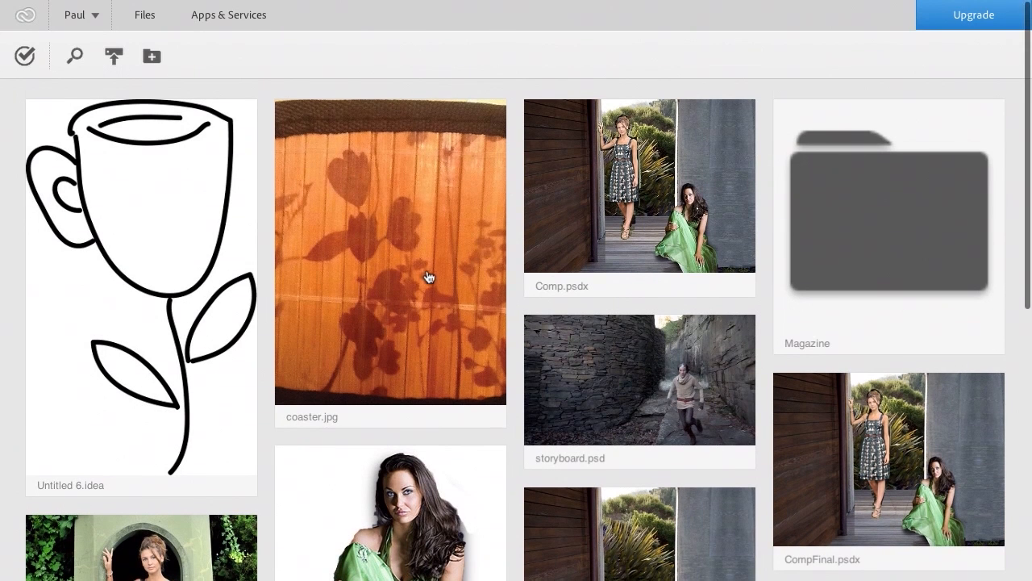
Scroll through the synced file thumbnails toward Comp.psdx on the Creative Cloud Files page
scroll(down, 3)
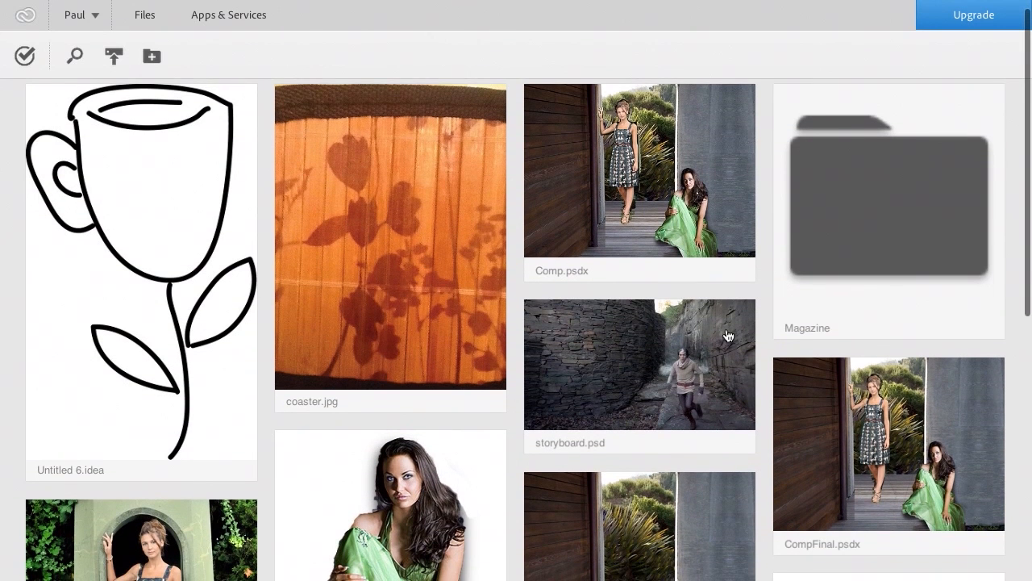
scroll(down, 3)
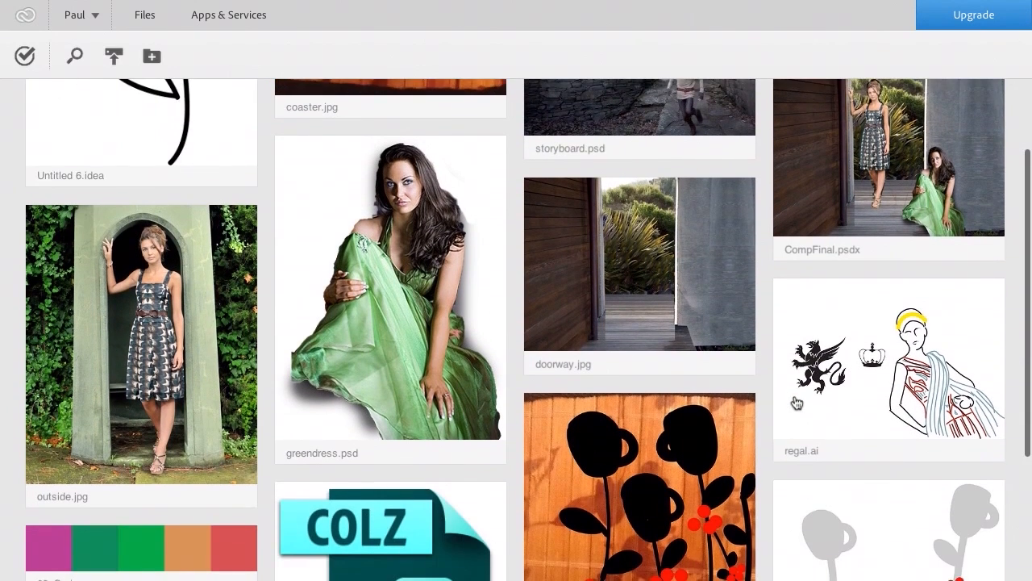
scroll(down, 3)
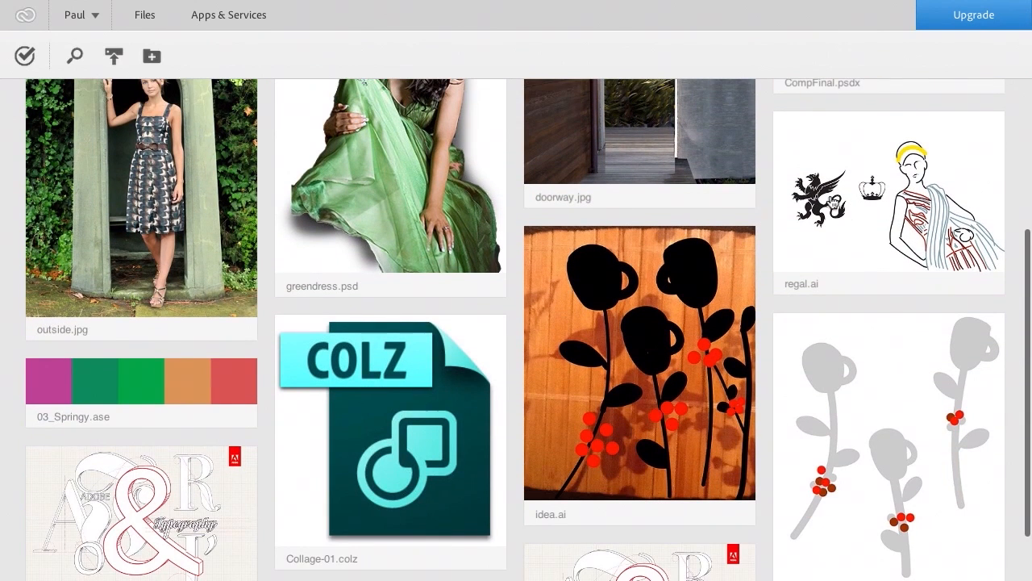
mouse_move(851, 216)
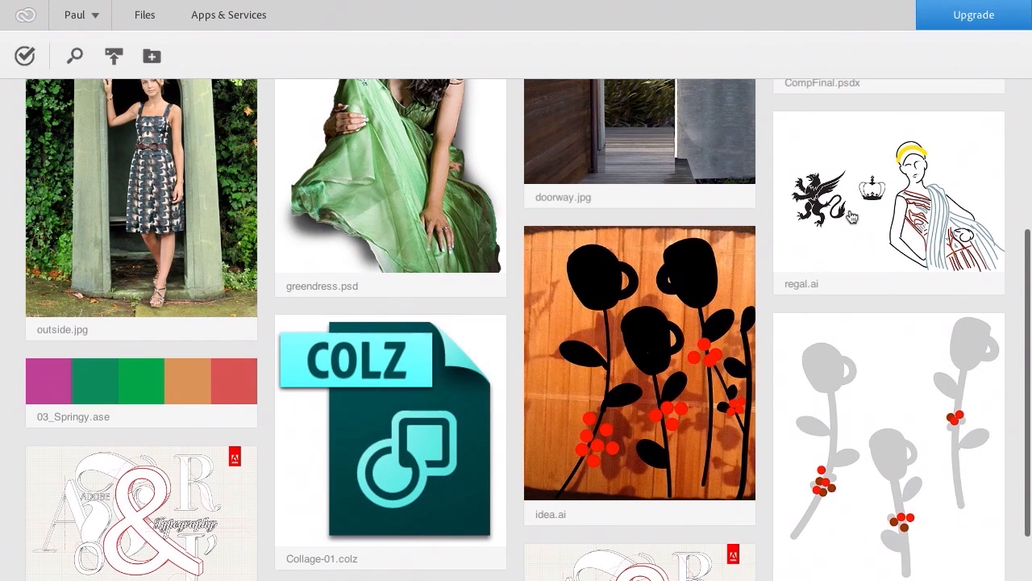
scroll(down, 3)
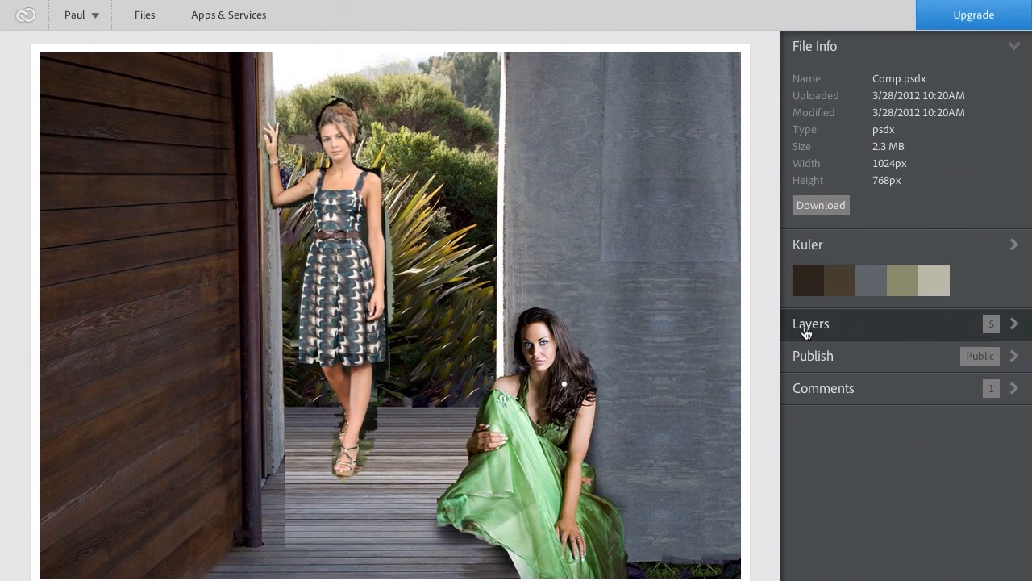
Expand the Layers of Comp.psdx, return to Files and open the Magazine folder
click(810, 322)
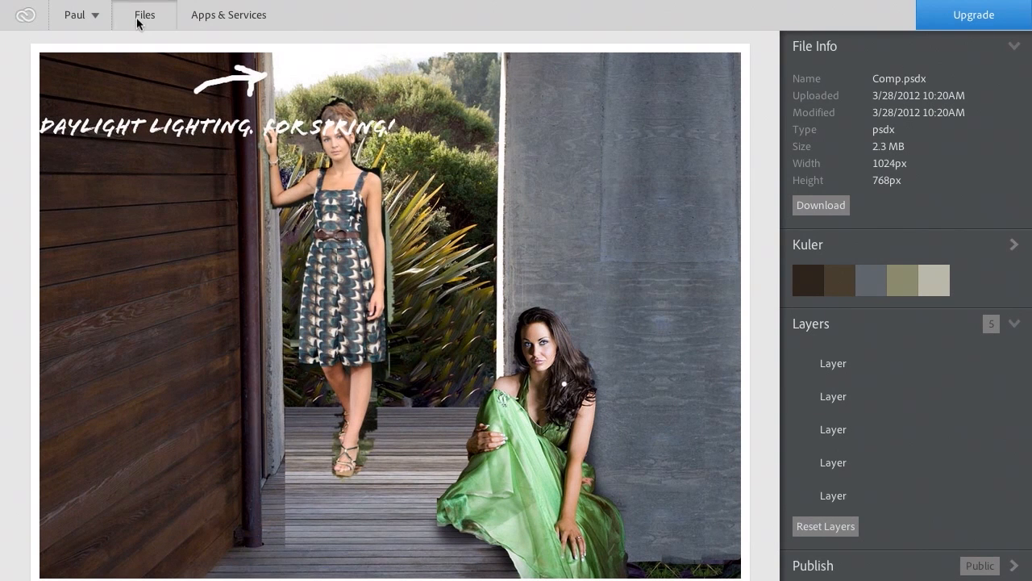
click(146, 14)
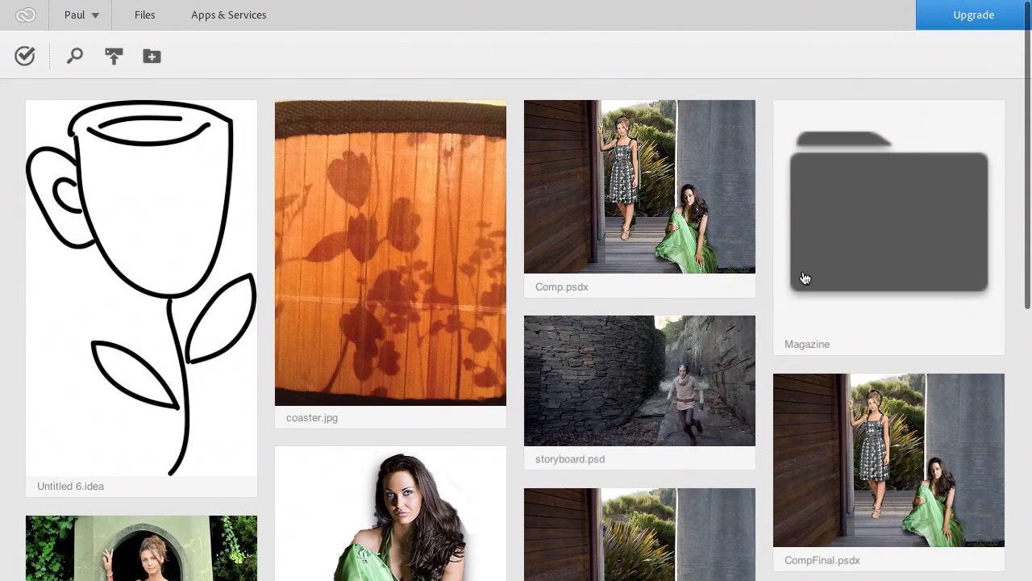
double_click(887, 226)
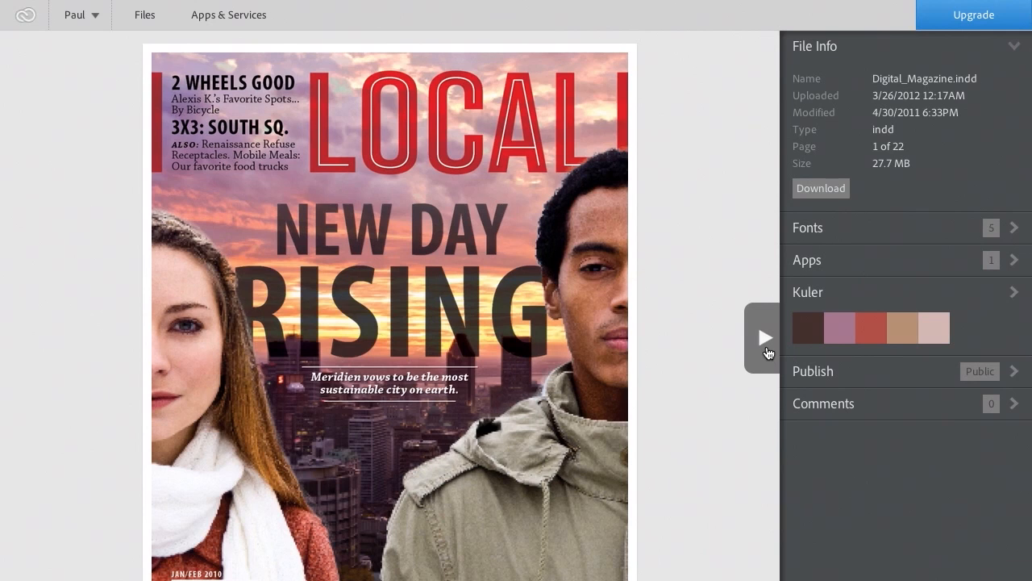
Page Digital_Magazine.indd forward to page 4 and start a comment with 'G'
click(764, 337)
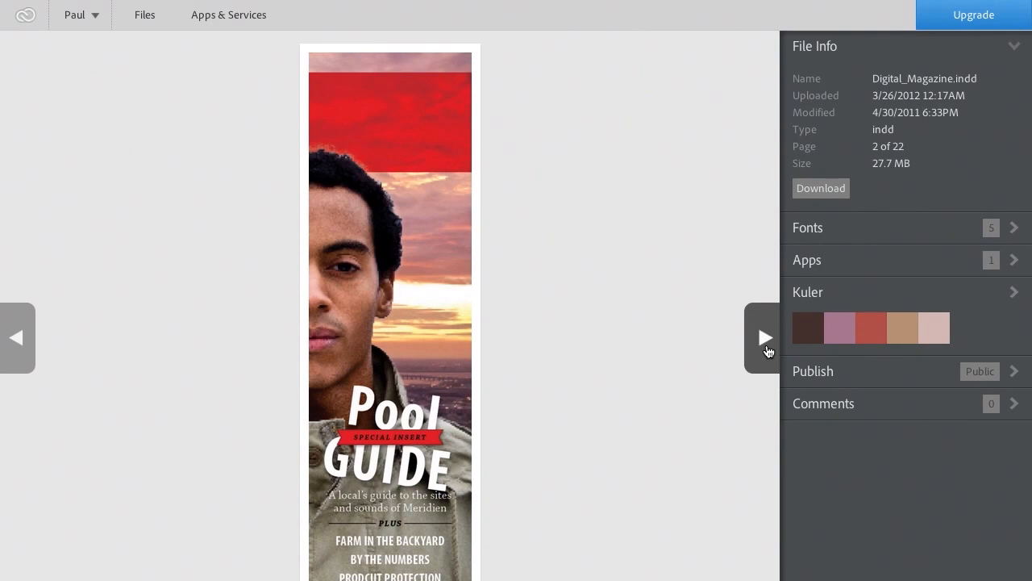
click(765, 337)
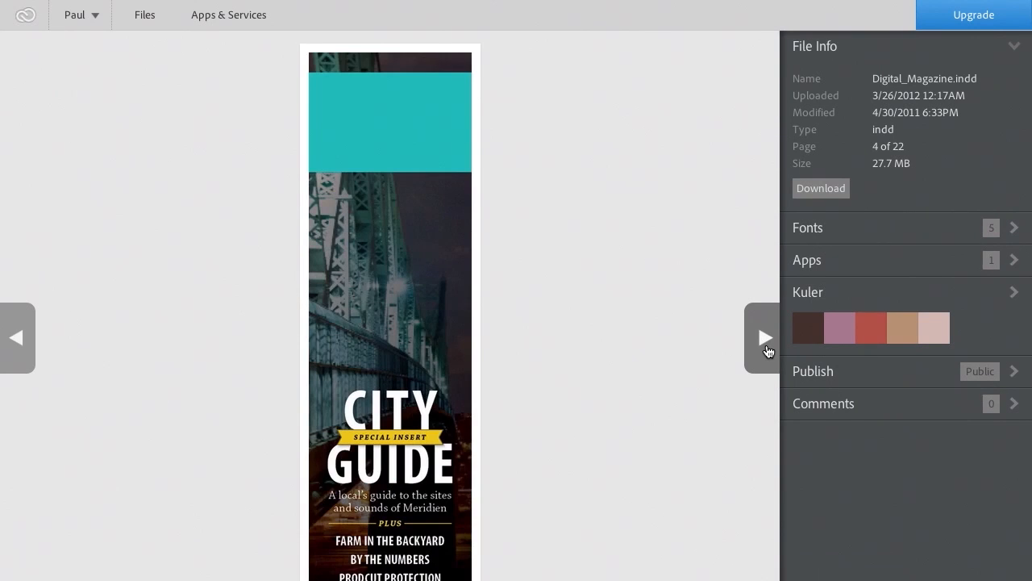
click(823, 403)
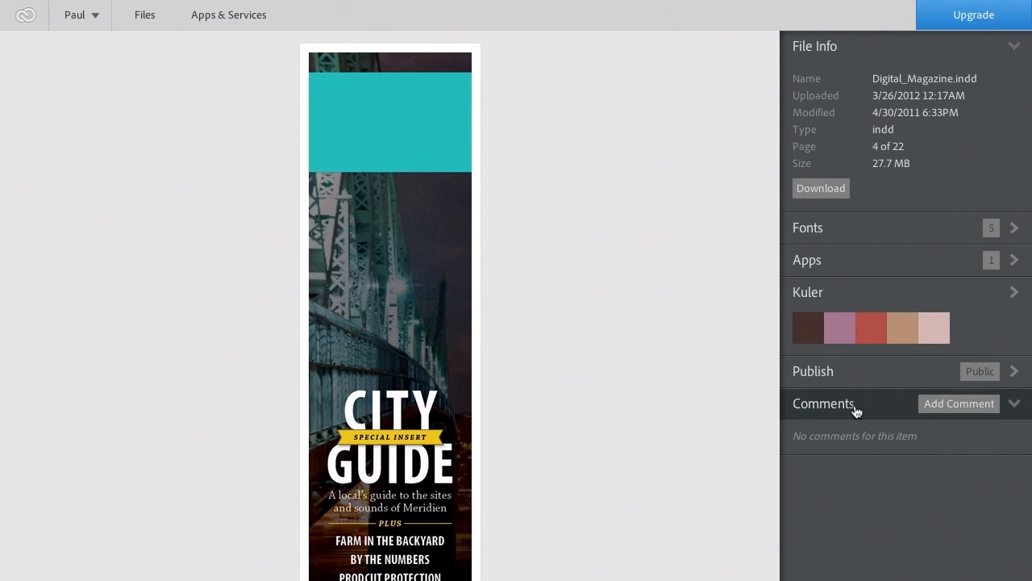
click(958, 403)
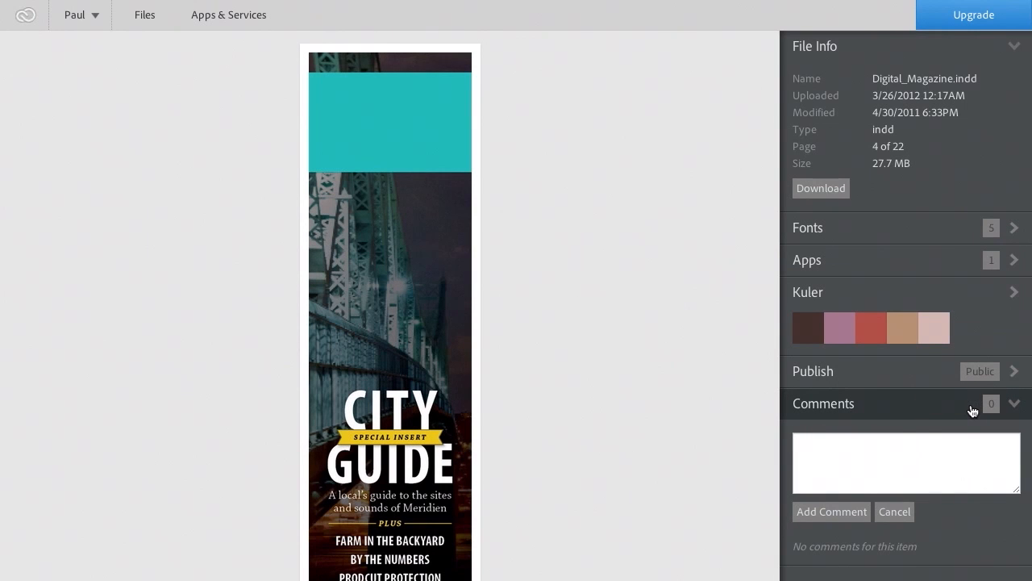
text(G)
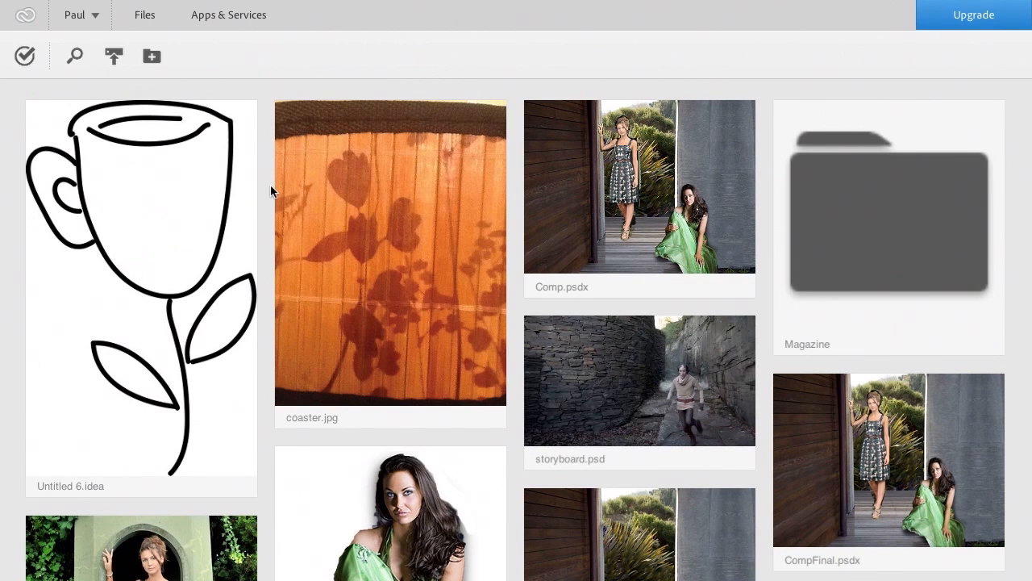
mouse_move(239, 242)
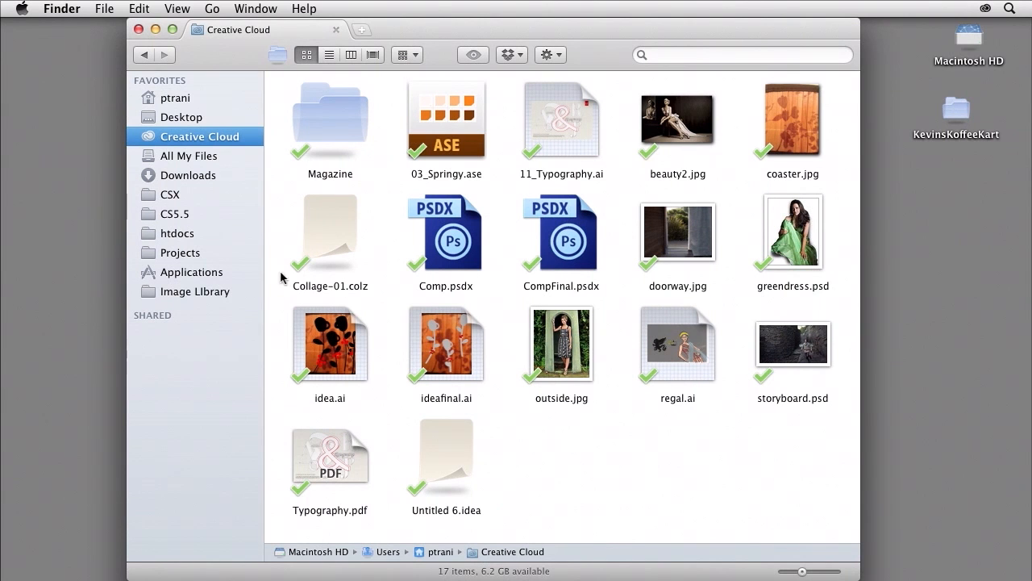
Reopen Untitled 6.idea from Finder in Illustrator
click(445, 455)
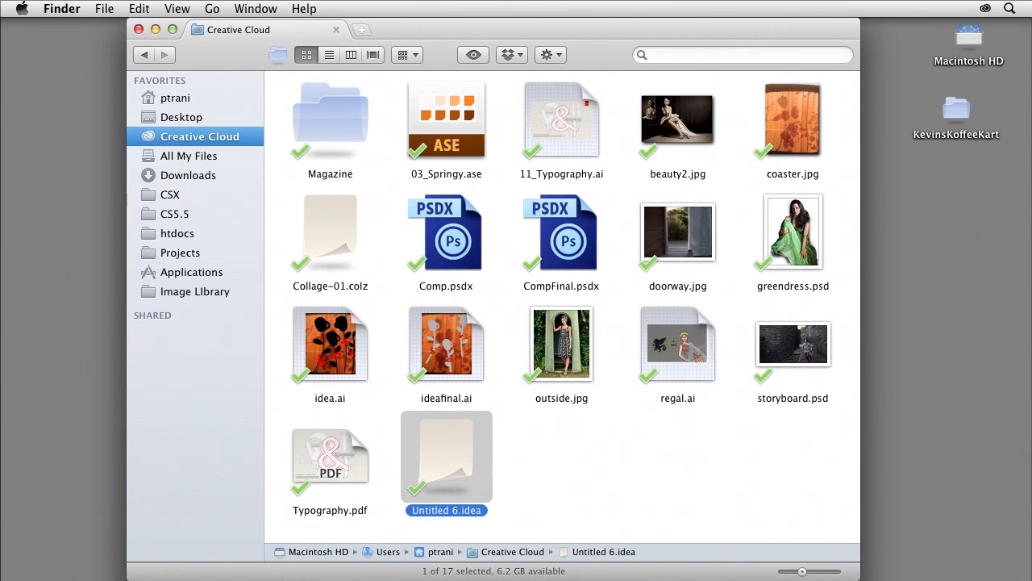
double_click(445, 458)
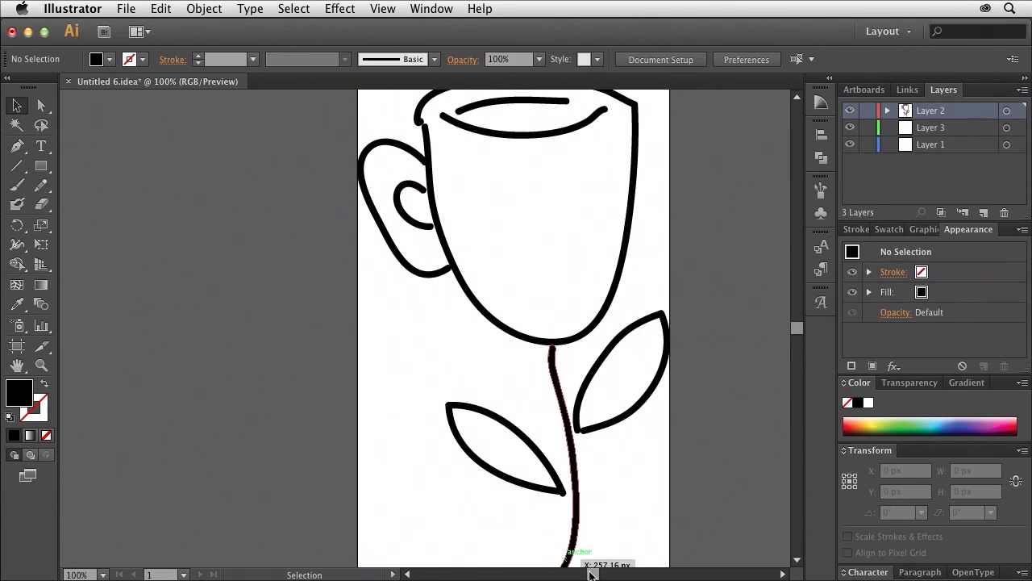
Select the cup outline to confirm it is a compound path, deselect, and go to the File menu
click(524, 226)
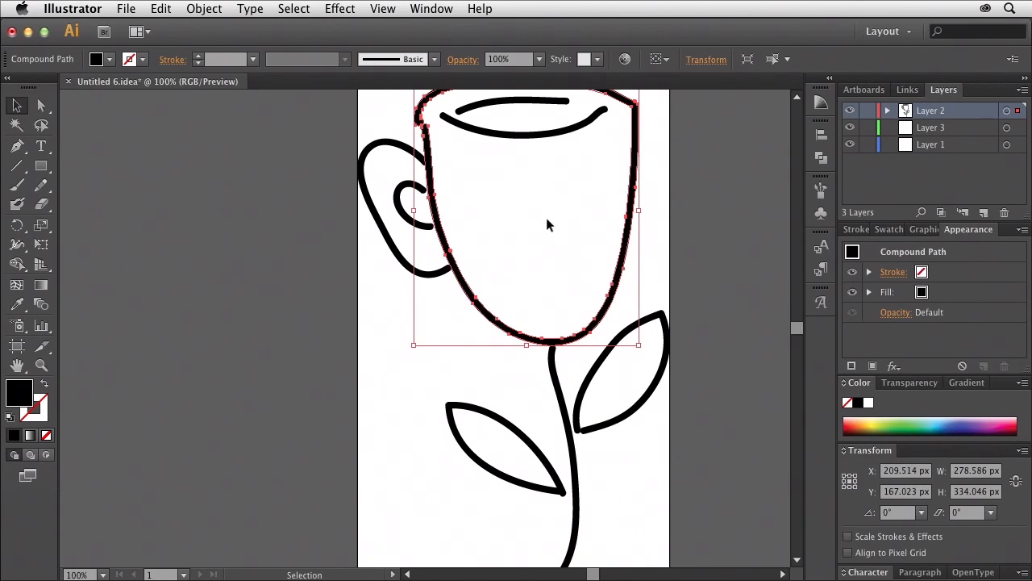
mouse_move(546, 229)
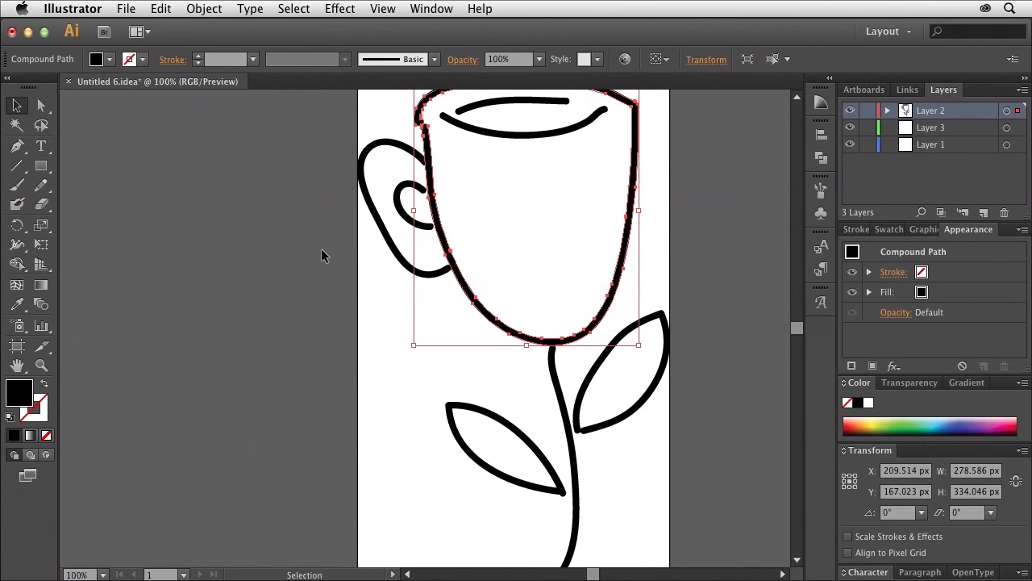
click(321, 255)
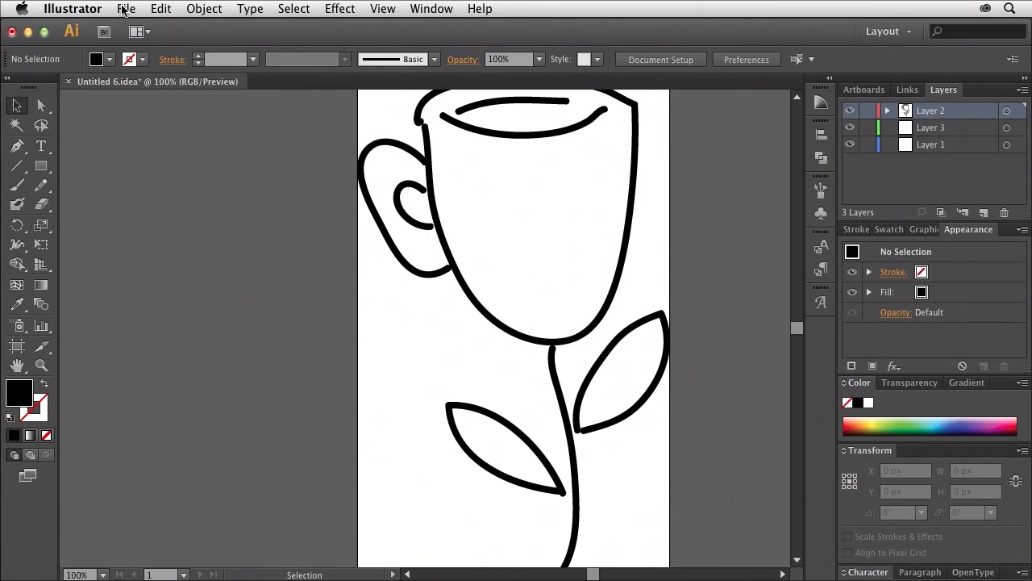
click(126, 10)
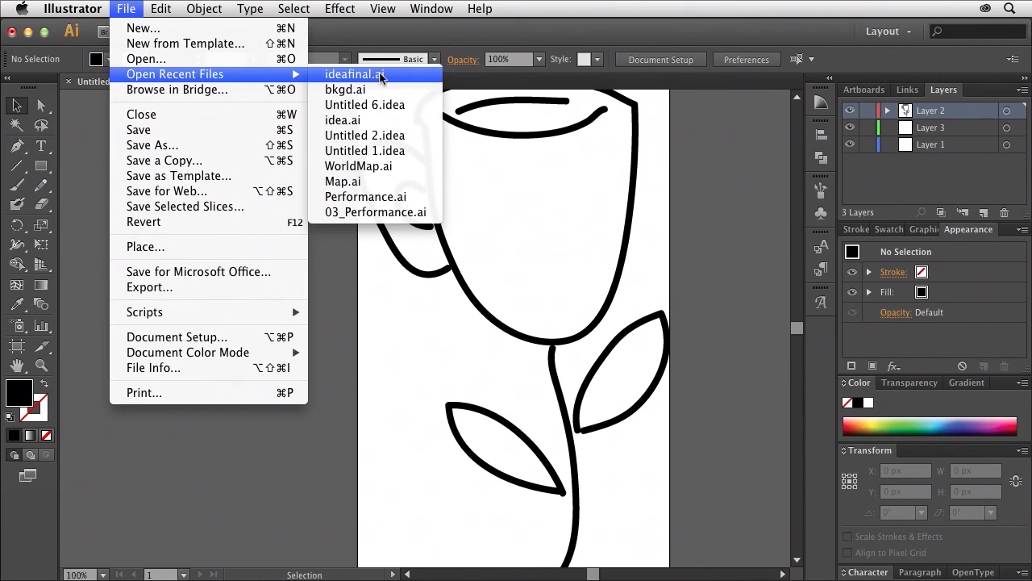
Open recent ideafinal.ai and select the top-left grey cup shape
click(349, 74)
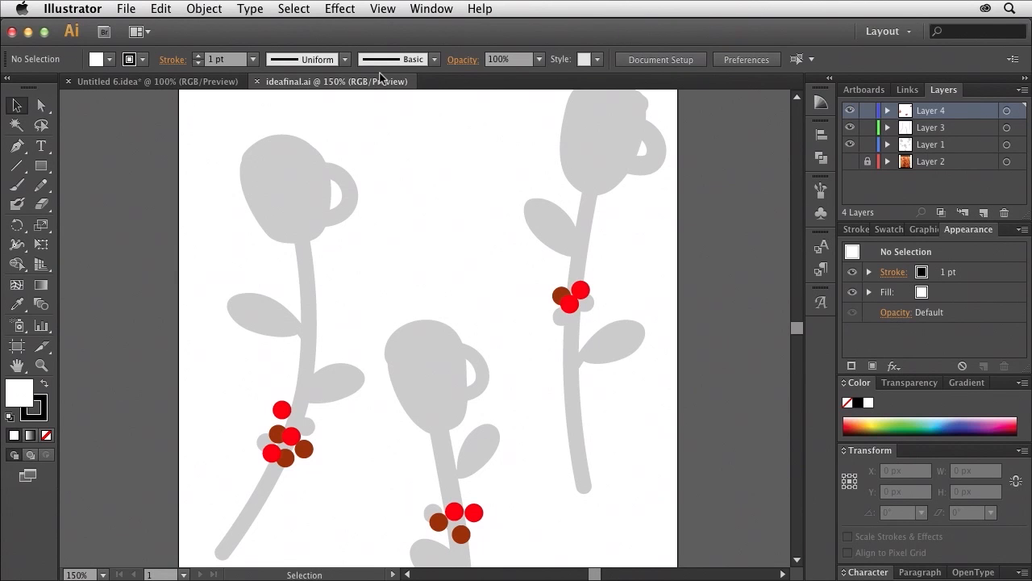
mouse_move(303, 58)
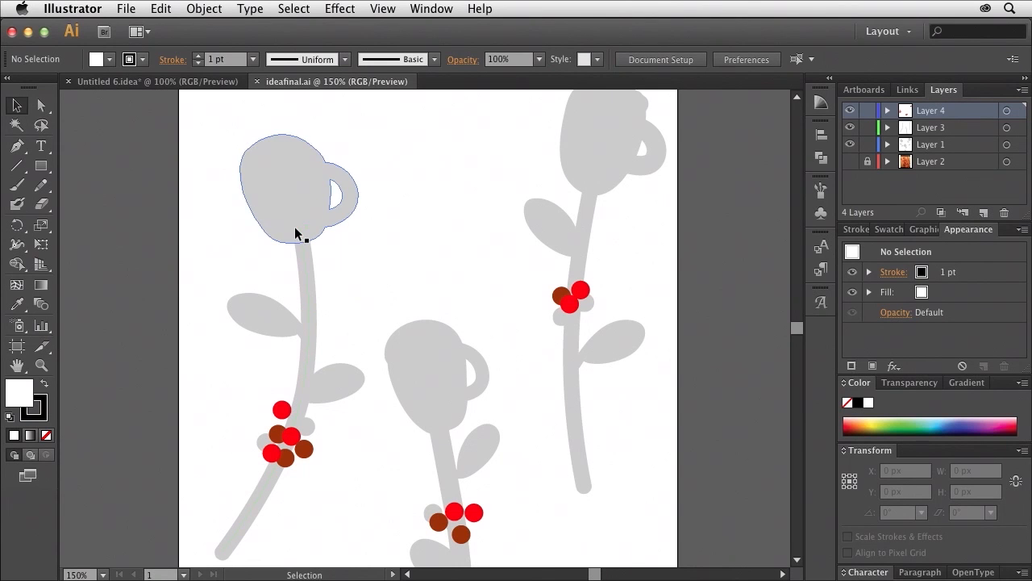
click(126, 226)
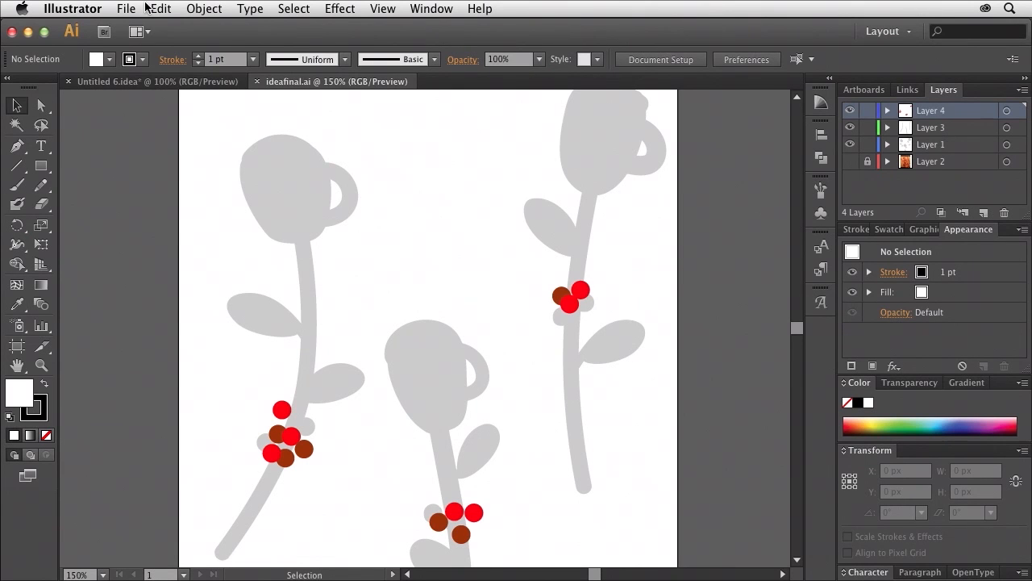
Save for Web as a 50 px-wide JPEG Medium named backgd.jpg in KevinsKoffeeKart
click(126, 10)
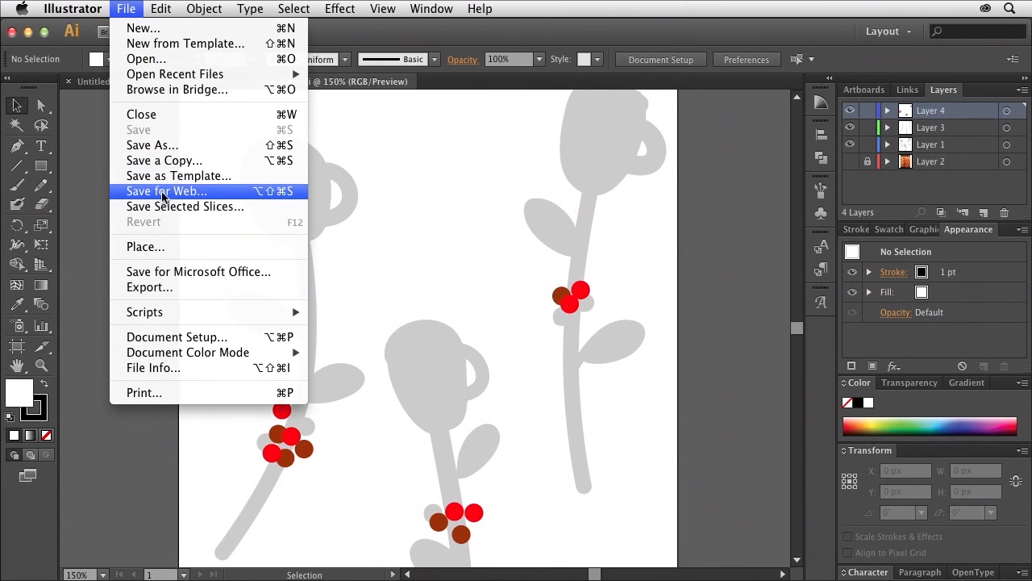
click(166, 190)
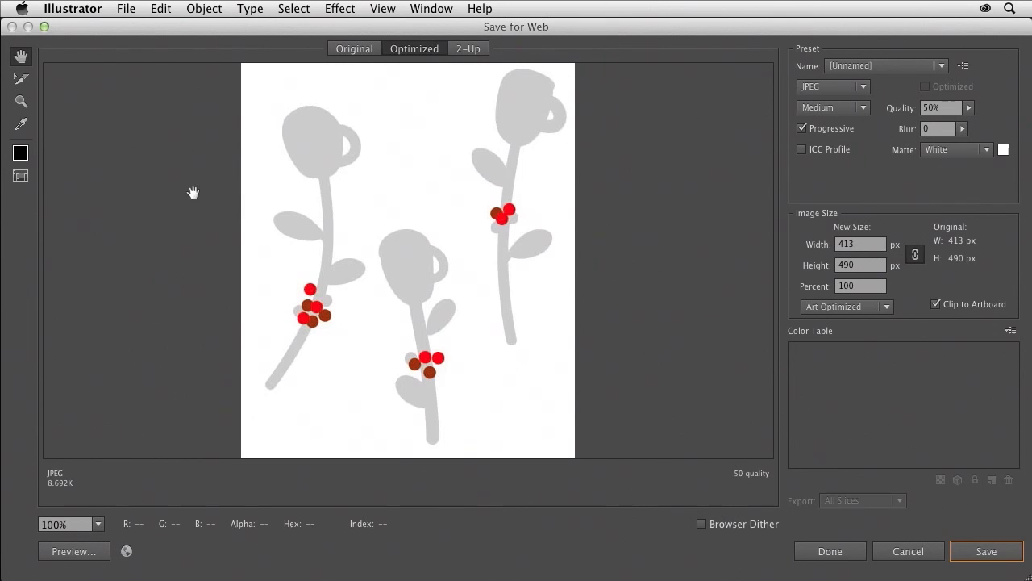
click(860, 244)
text(50)
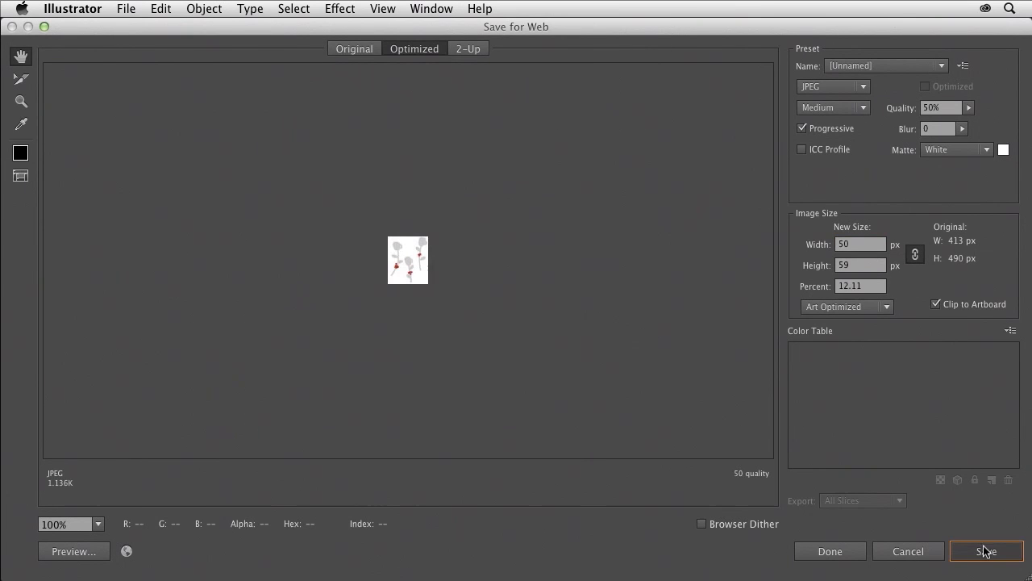
click(986, 551)
text(backgd.jpg)
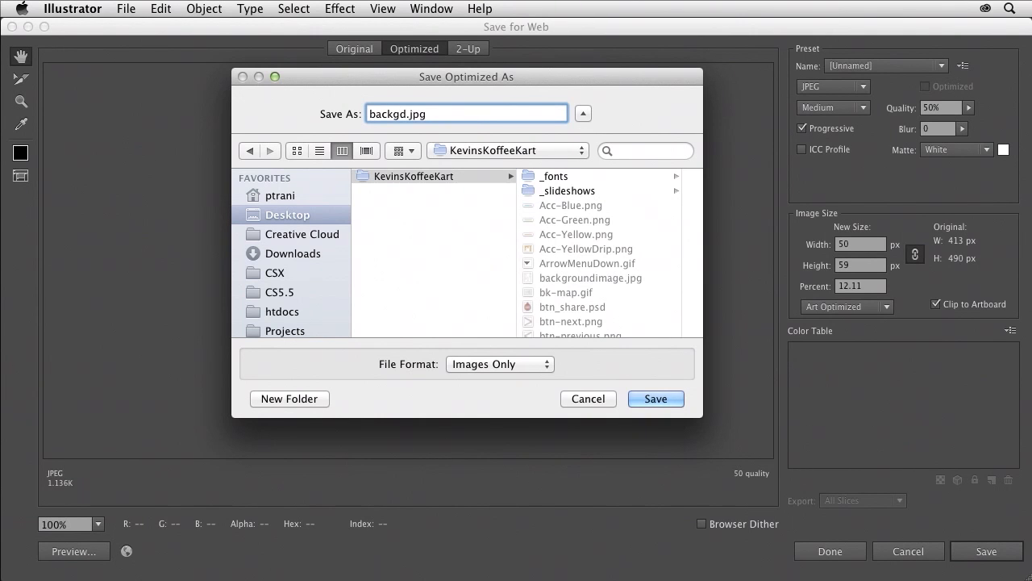
click(588, 398)
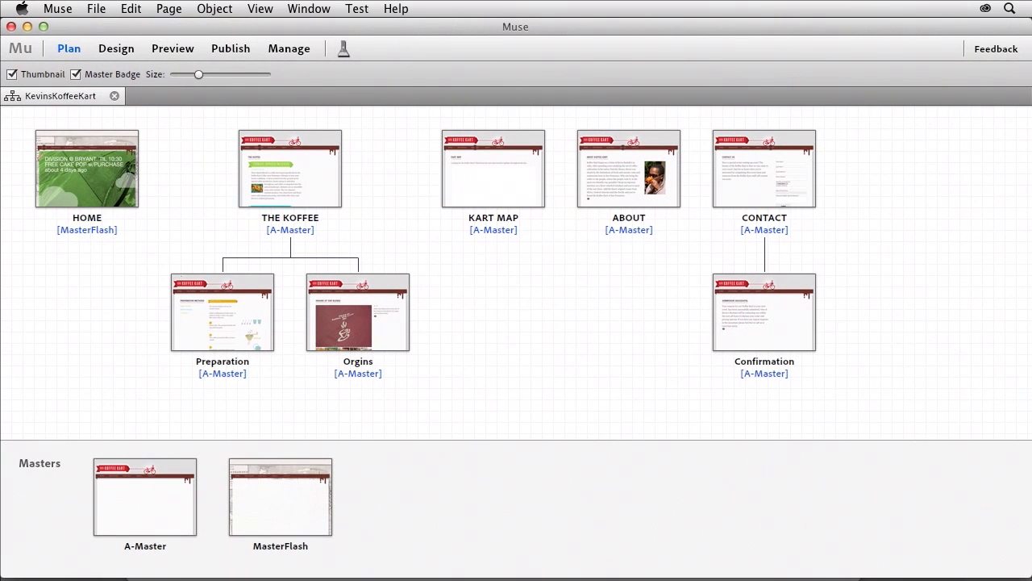
Check the masters of HOME and THE KOFFEE pages, then open A-Master for editing
click(88, 168)
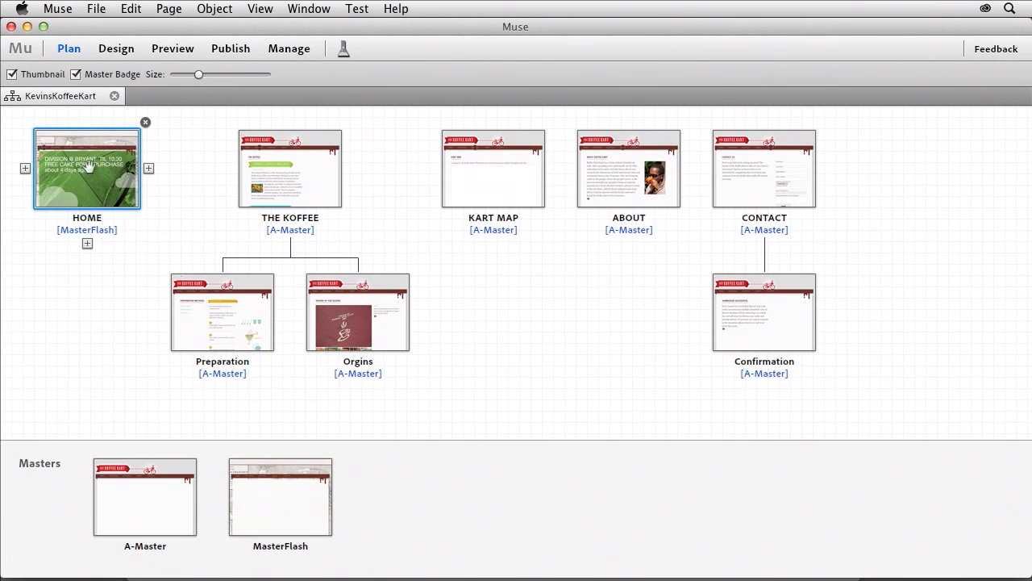
click(290, 168)
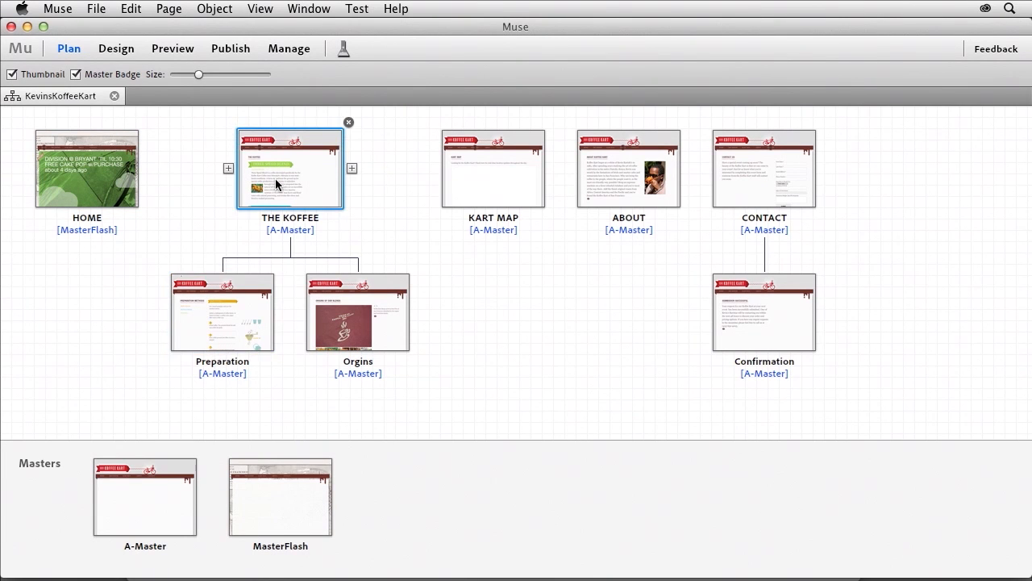
click(280, 497)
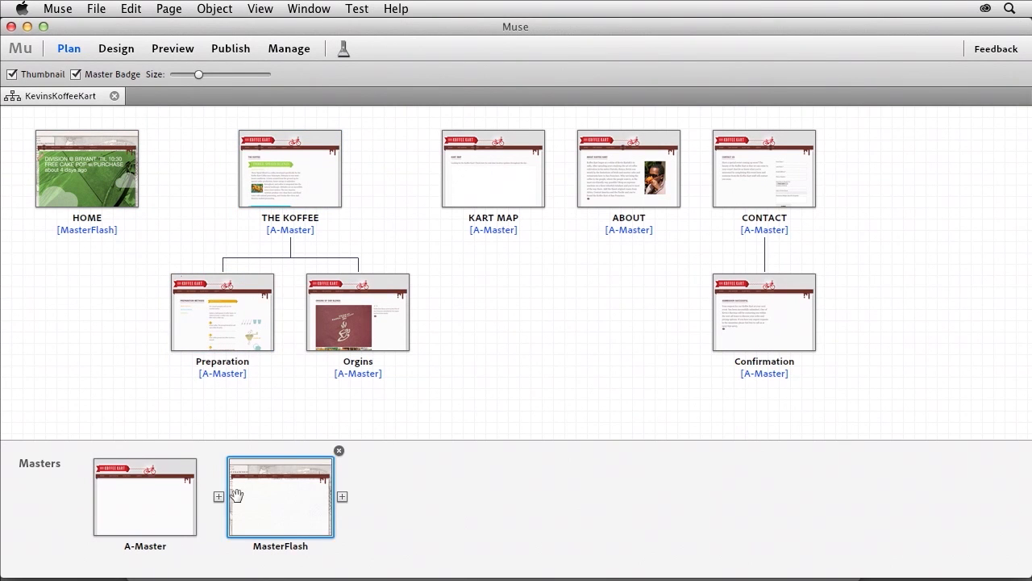
click(145, 497)
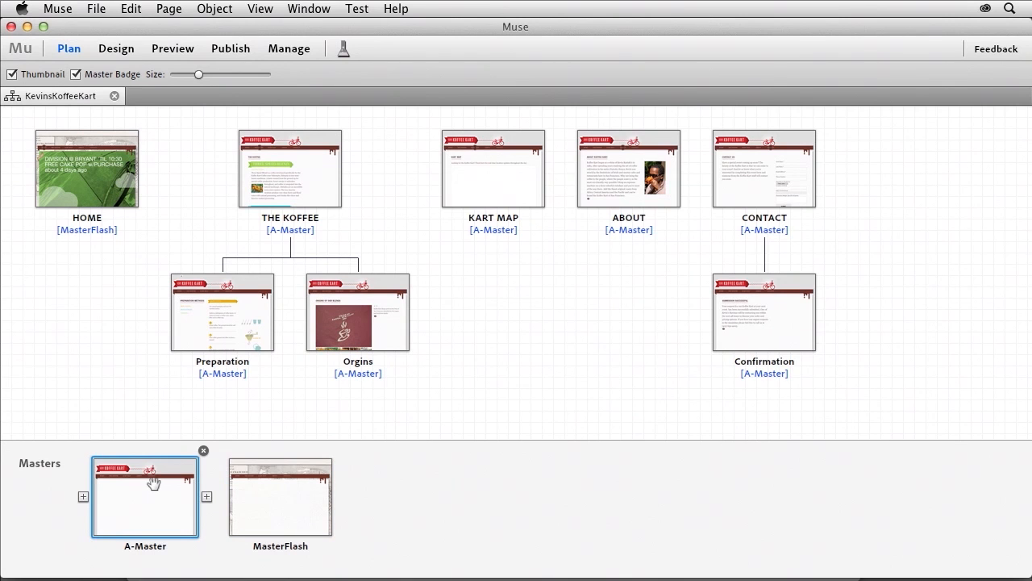
mouse_move(145, 483)
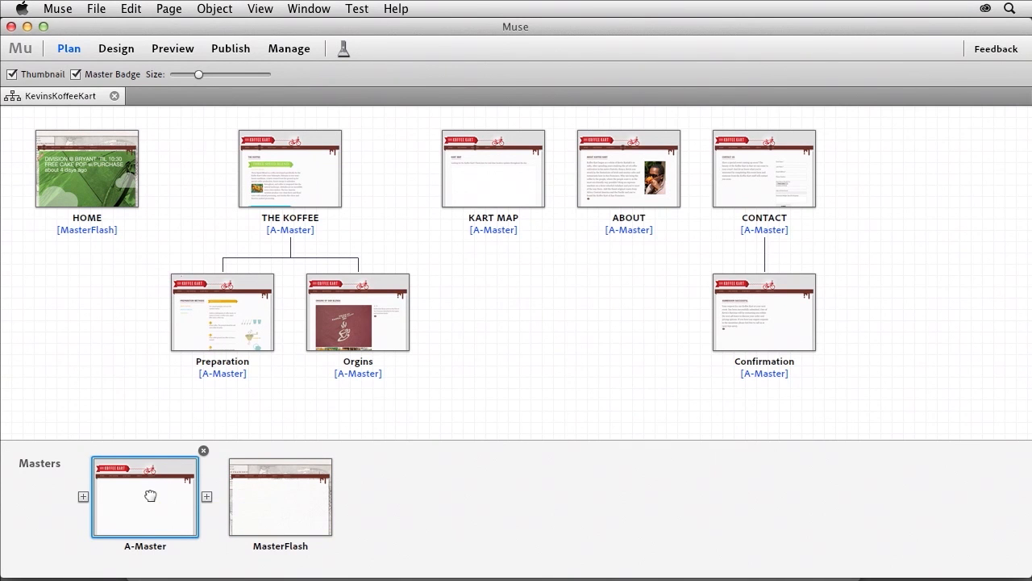
double_click(146, 496)
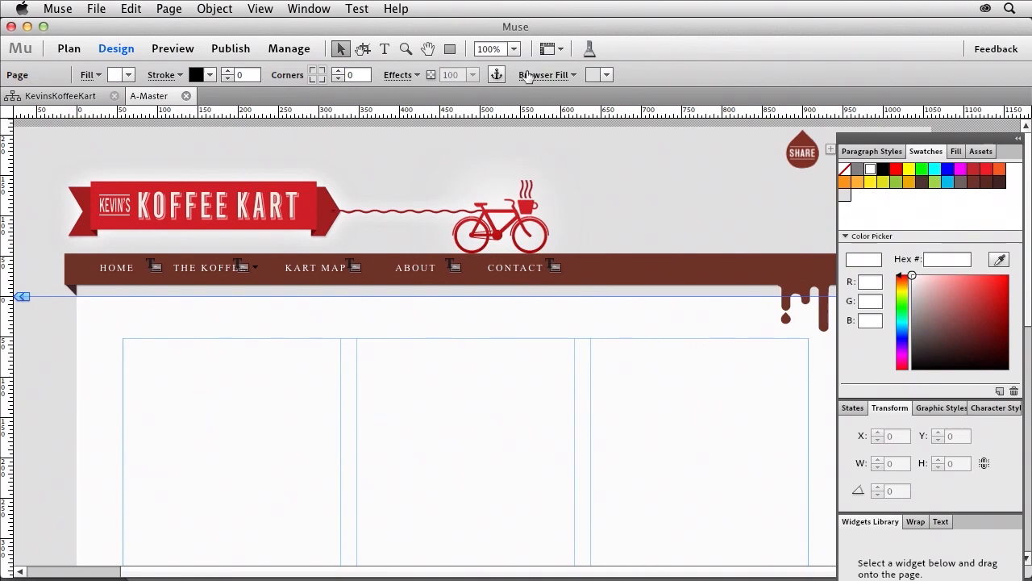
Set backgd.jpg as the browser fill image with Tile fitting, then return to the site plan
click(547, 74)
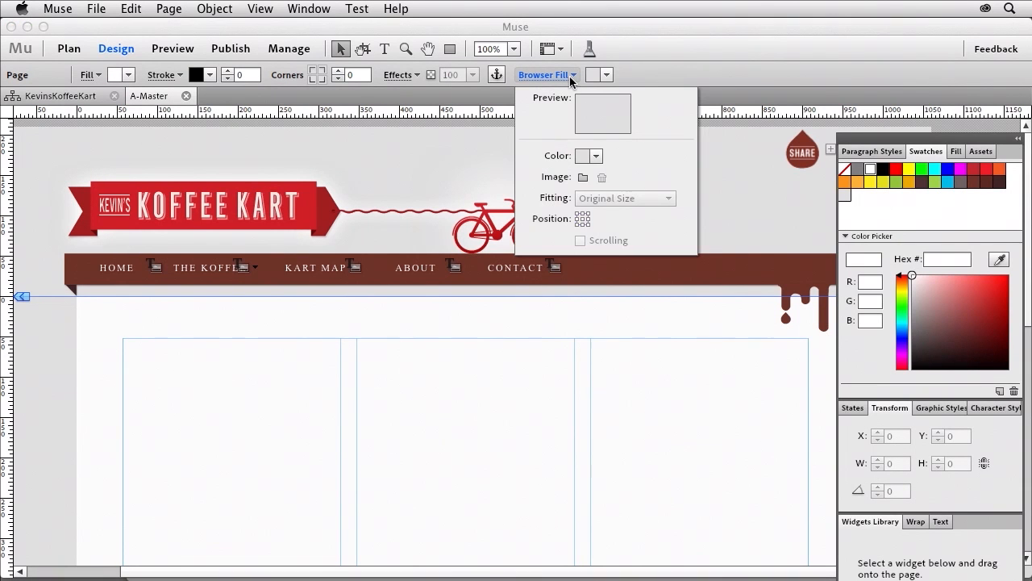
click(583, 176)
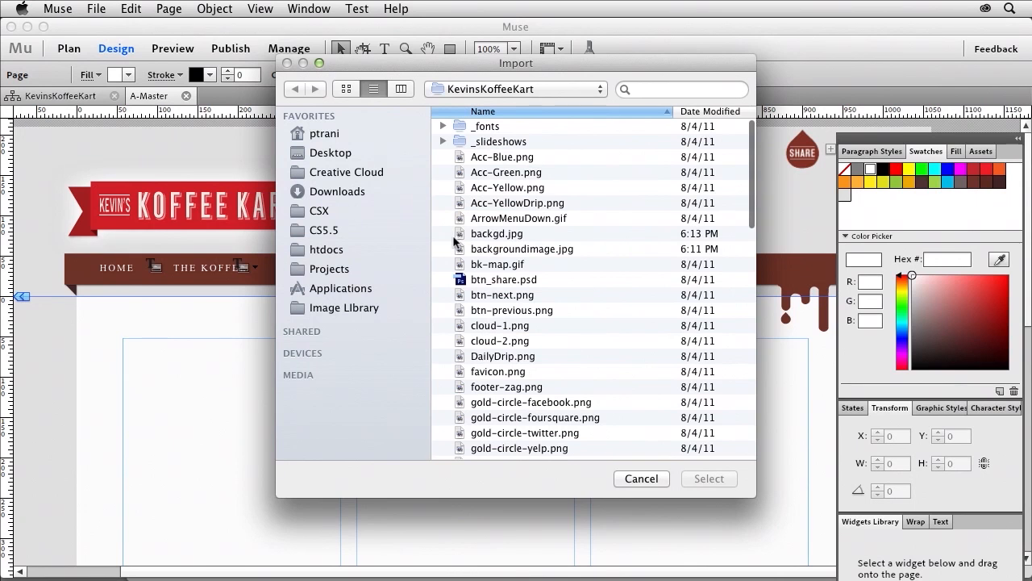
click(497, 232)
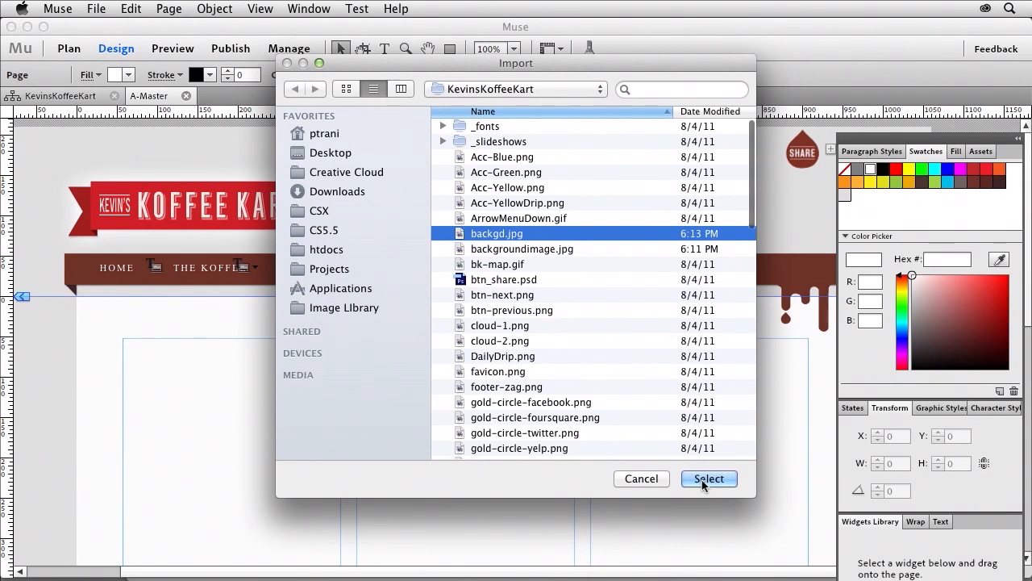
click(708, 478)
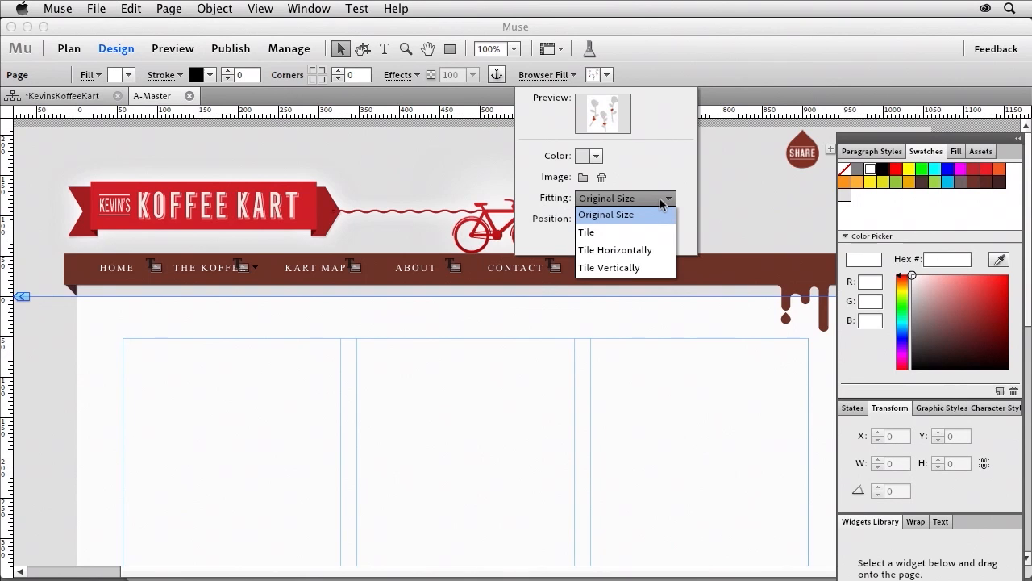
click(587, 233)
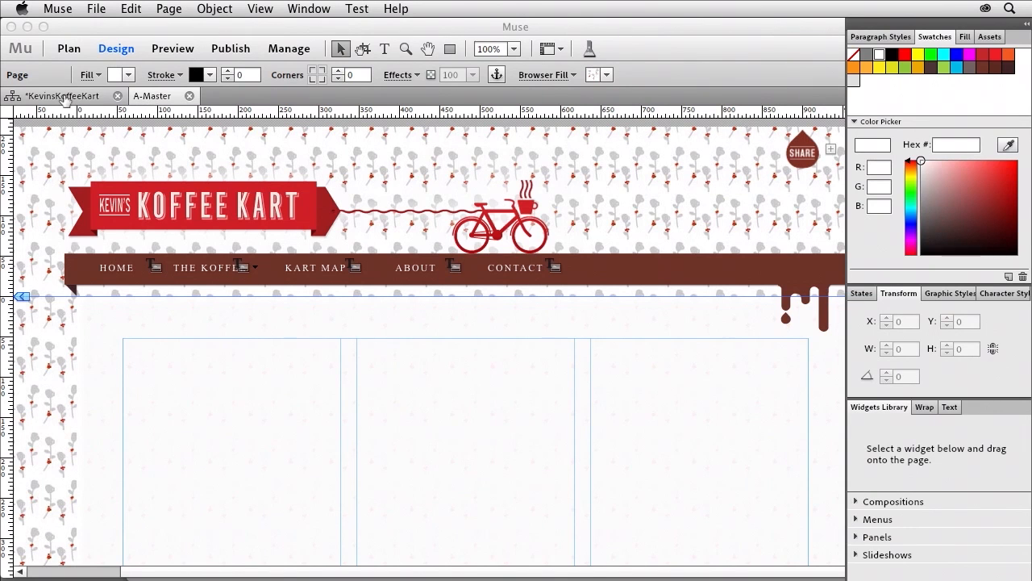
click(68, 48)
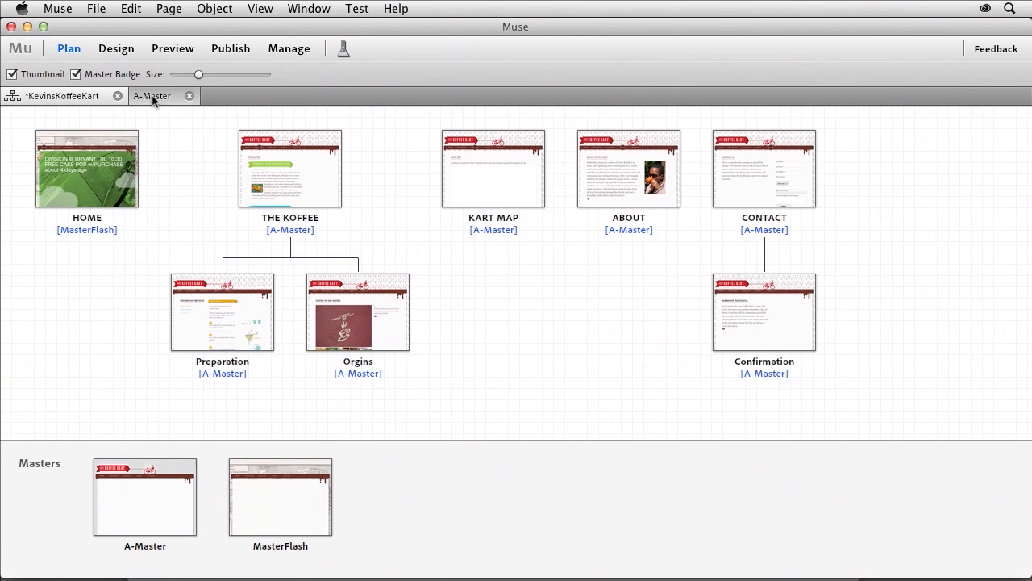
Close A-Master, preview the site over its tiled cup background, and start publishing
click(116, 49)
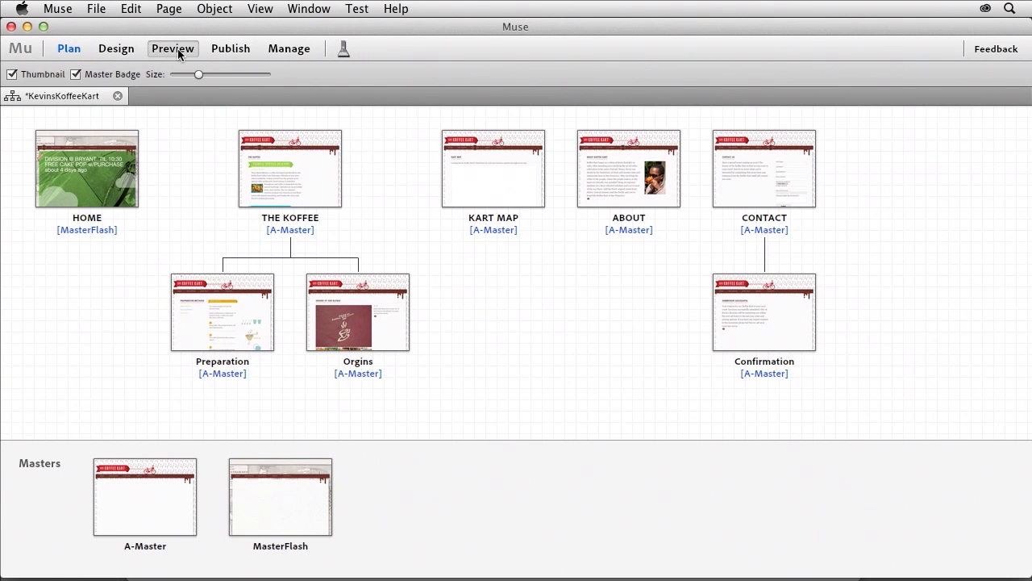
click(170, 49)
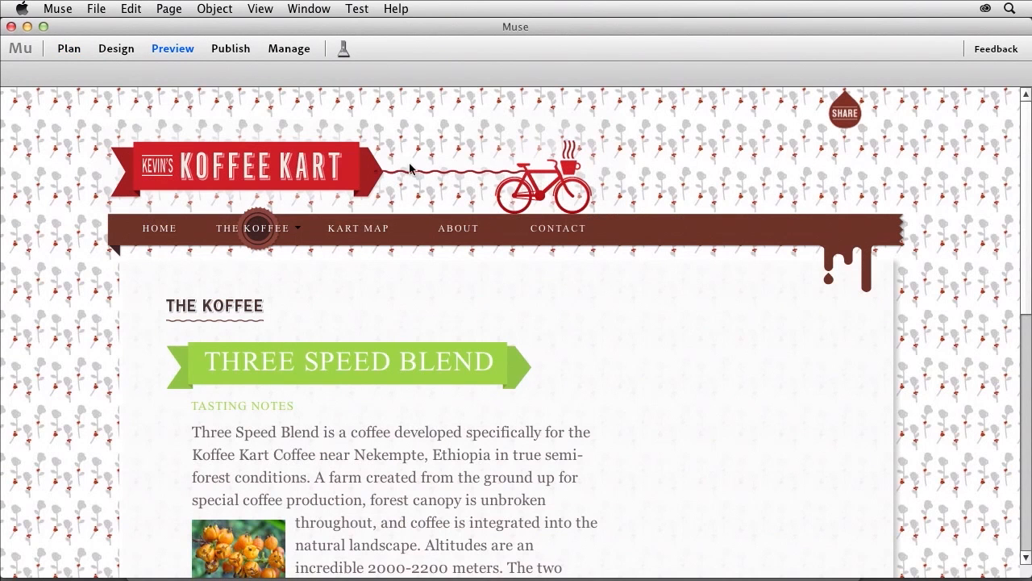
scroll(down, 3)
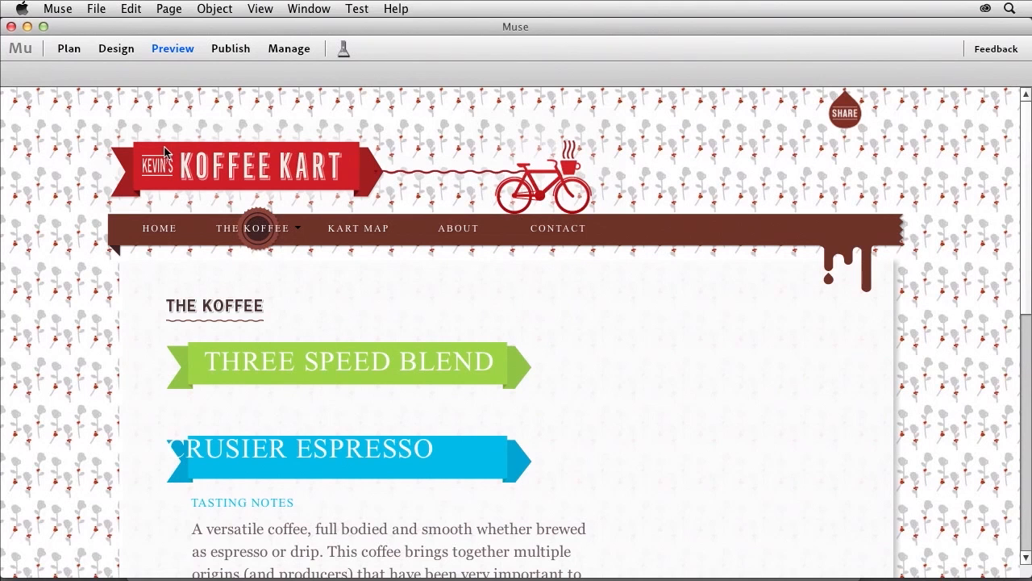
mouse_move(176, 50)
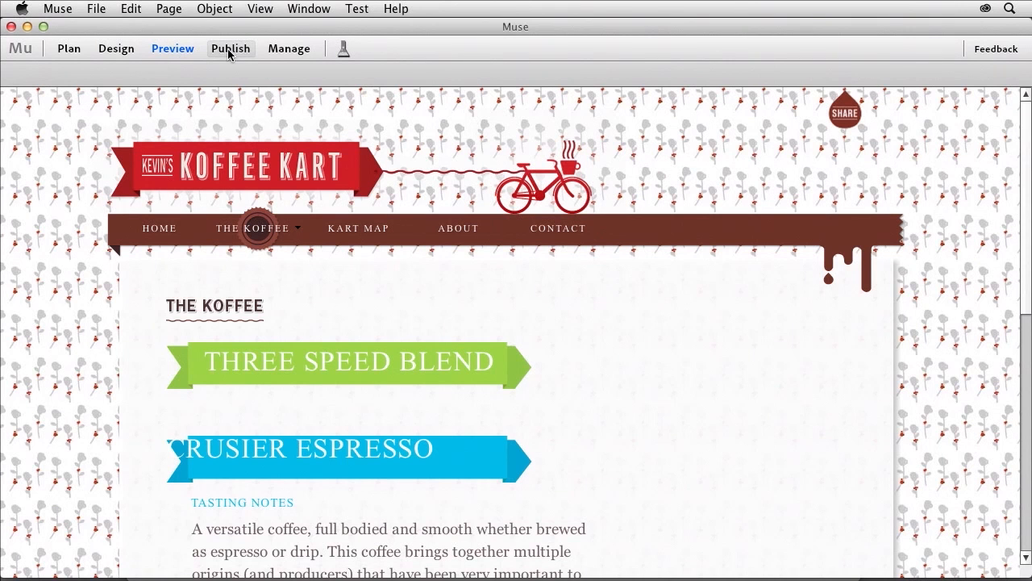
click(230, 48)
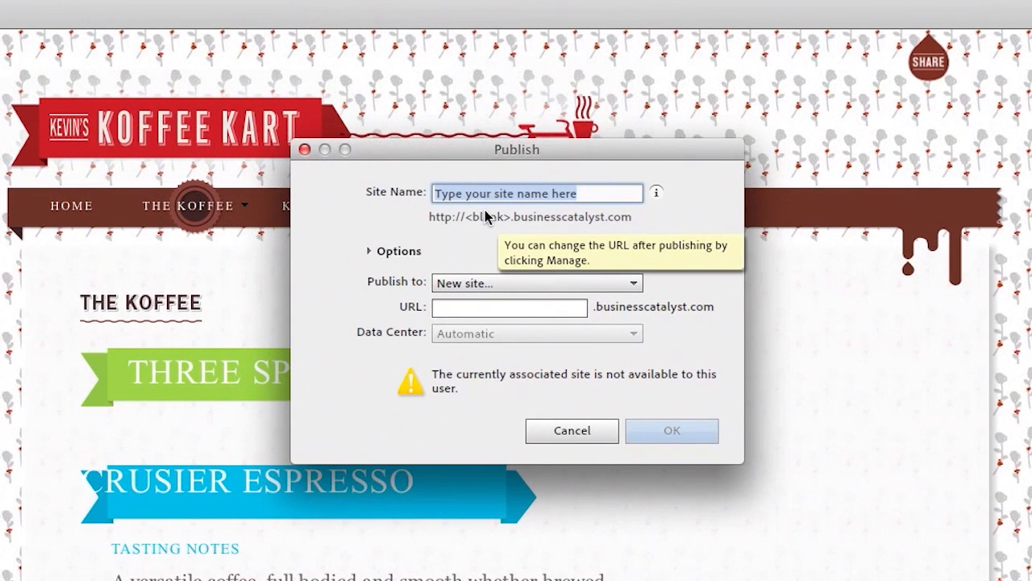
mouse_move(361, 213)
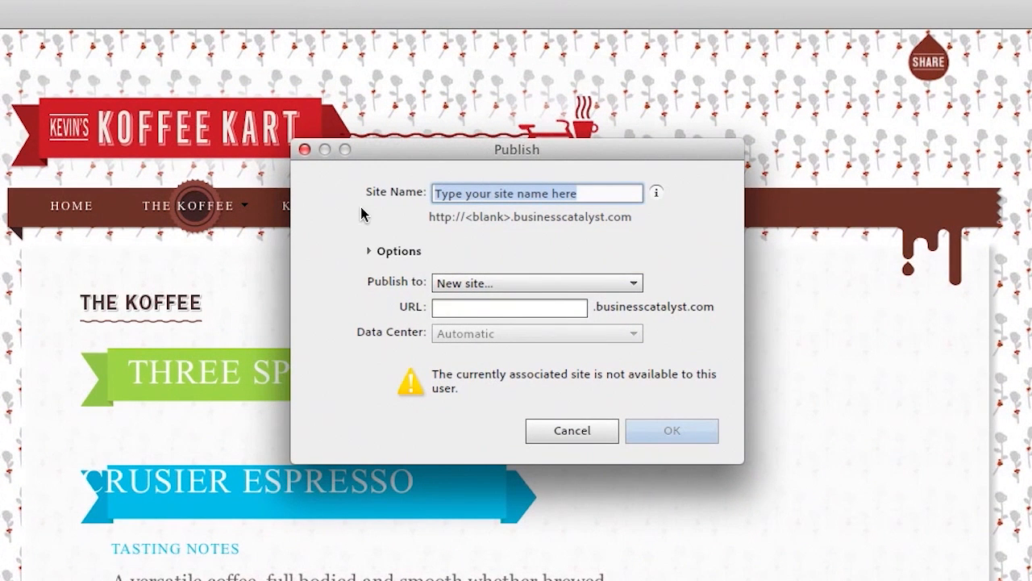
Name the site kevinskoffeekarttemp at kevinskoffeekarttemp003.businesscatalyst.com and publish to a new site
text(kevinskoffeekarttemp)
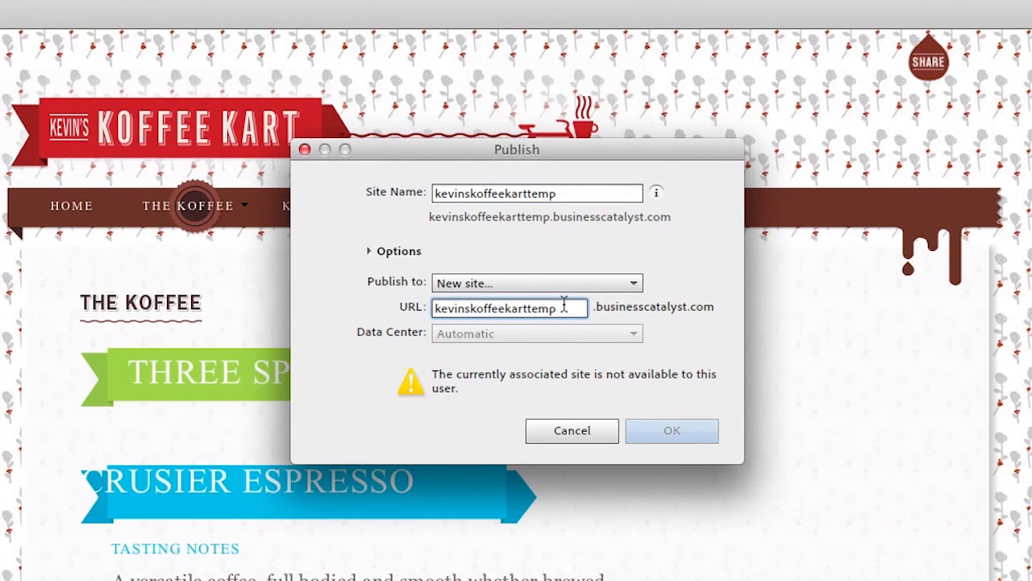
text(02)
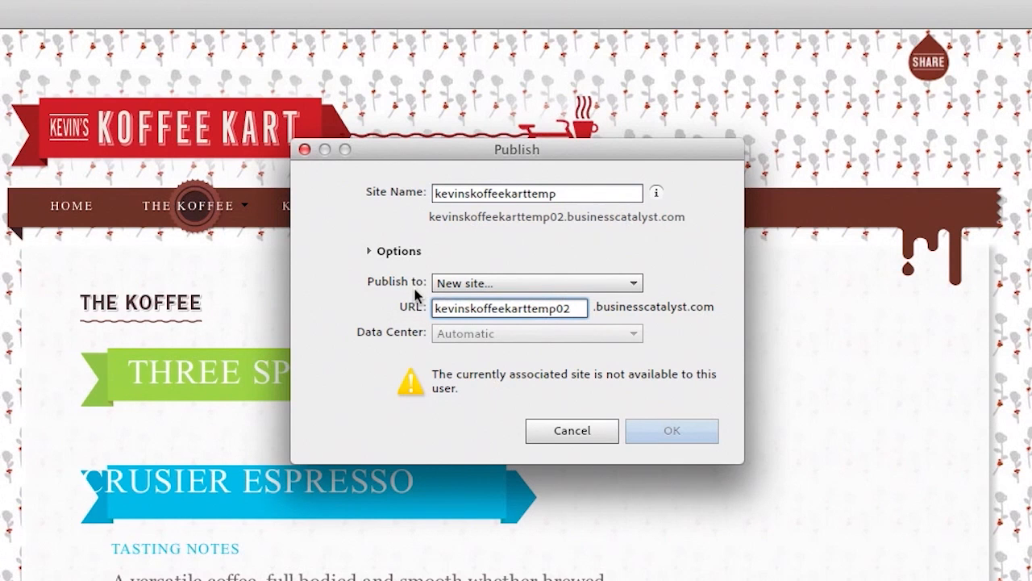
text(003)
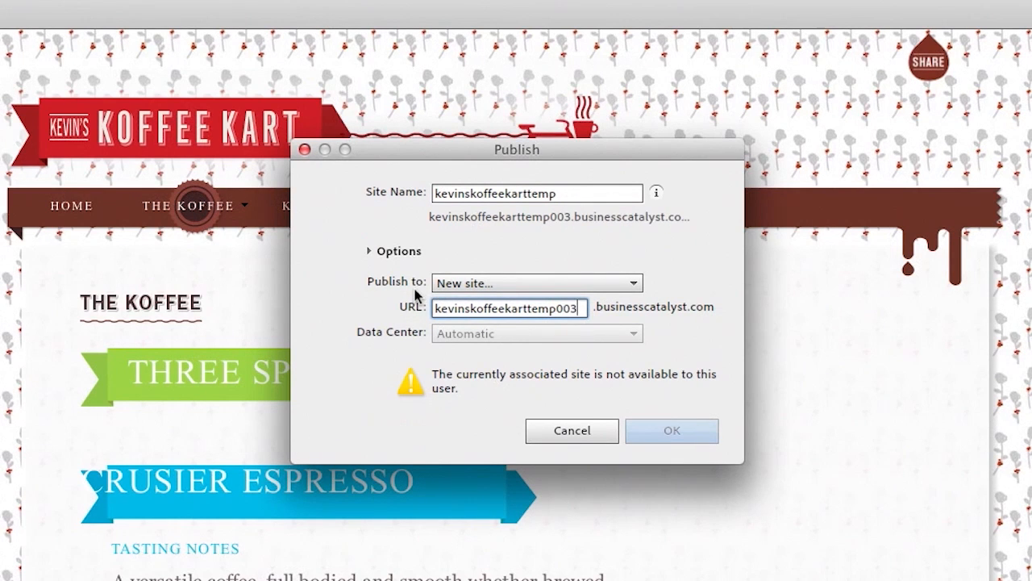
click(536, 282)
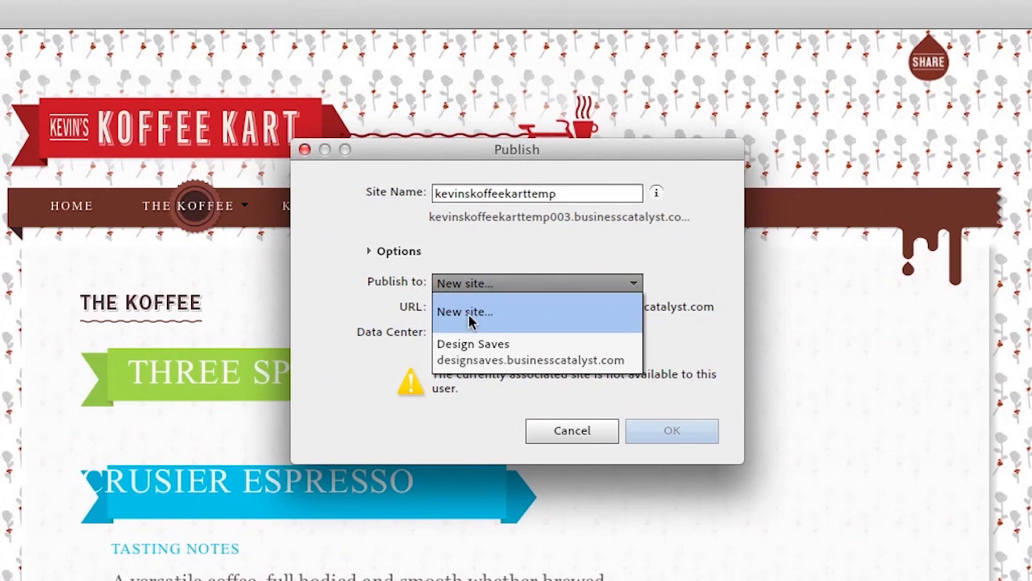
click(464, 313)
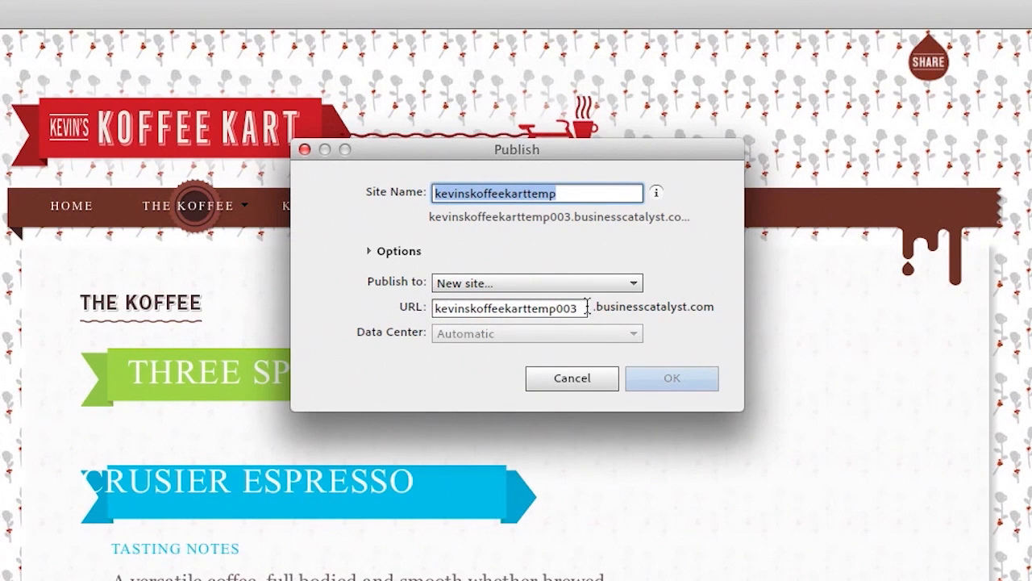
click(671, 377)
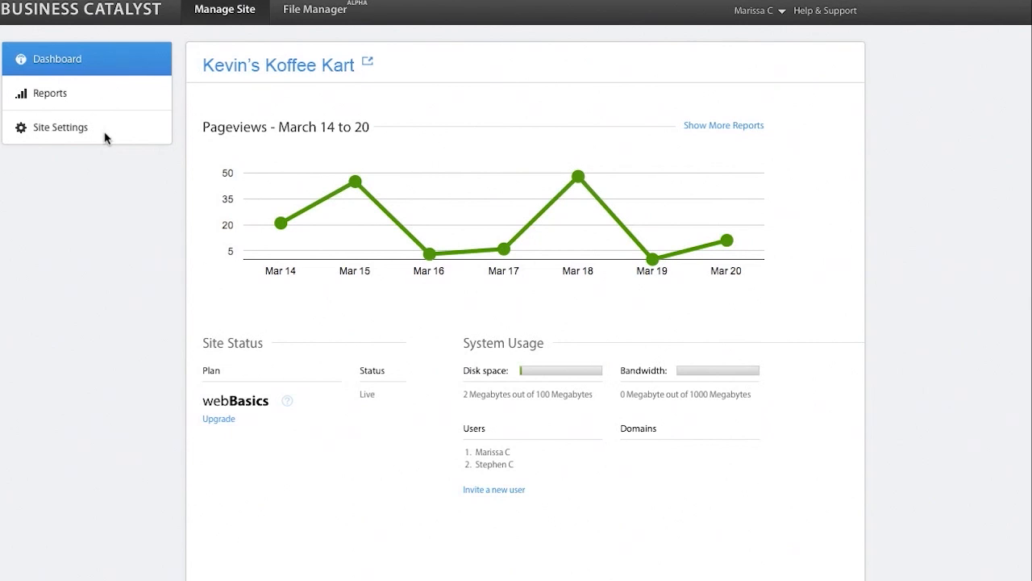
mouse_move(84, 137)
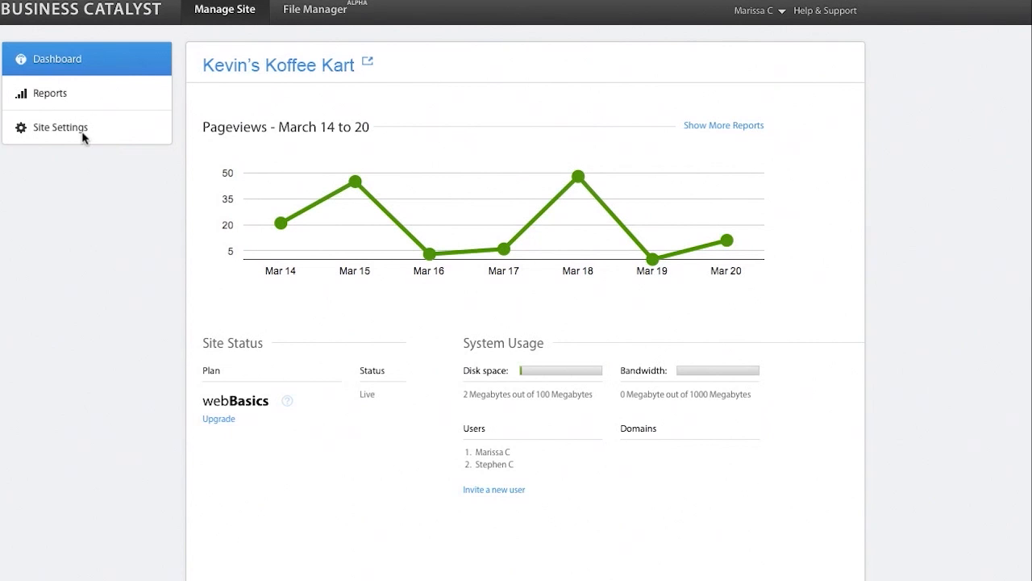
mouse_move(90, 152)
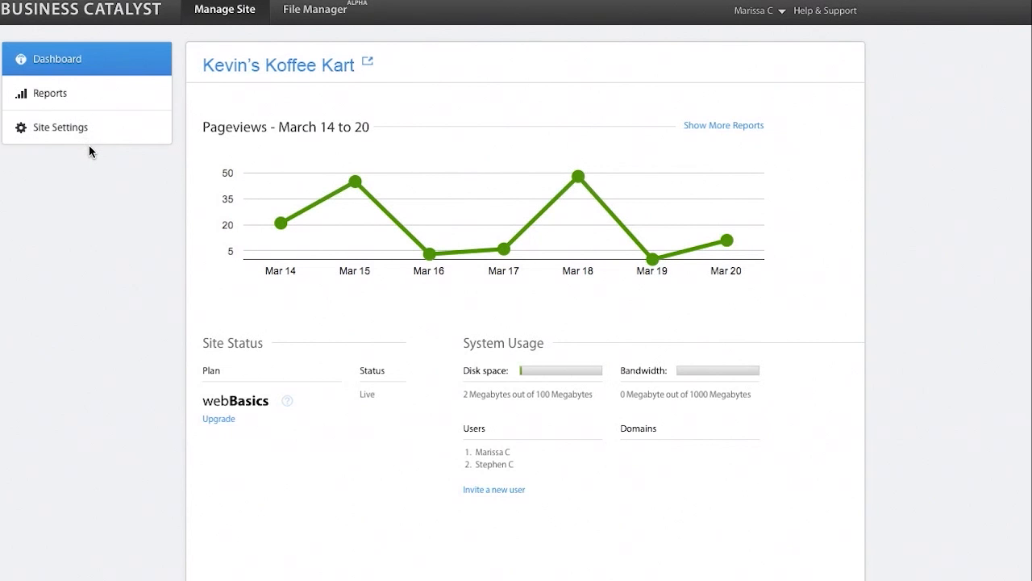